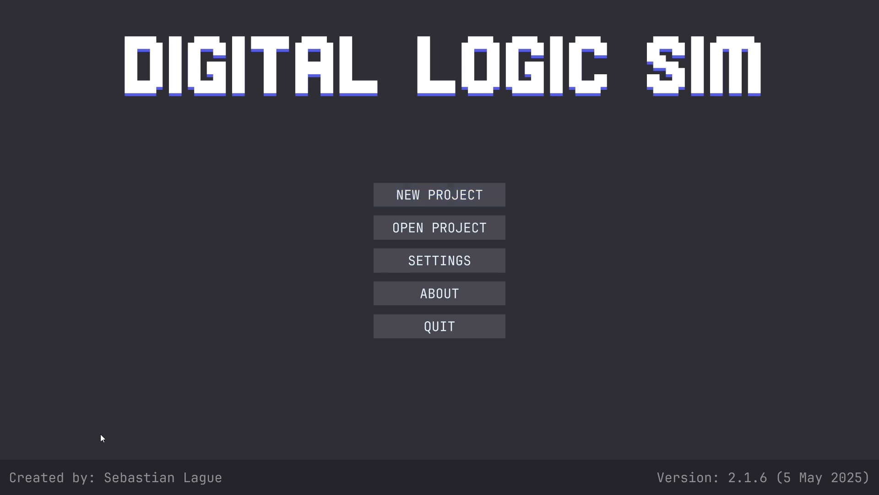
pyautogui.moveTo(66, 438)
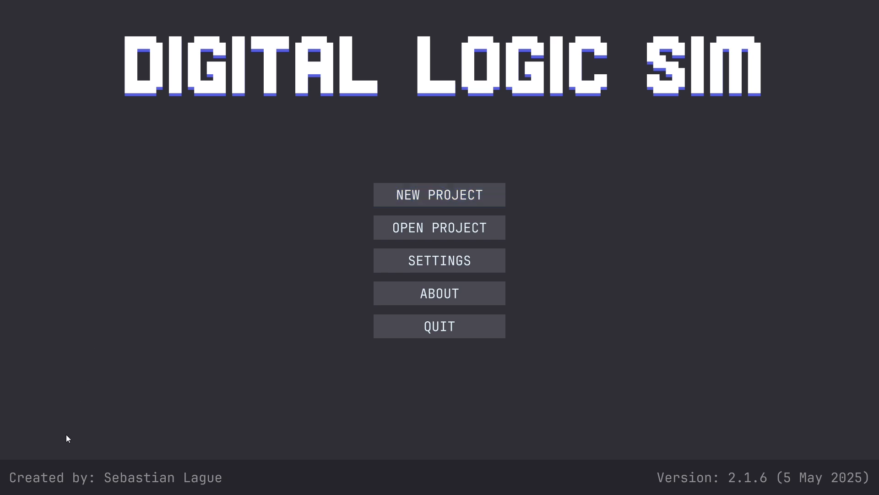
pyautogui.moveTo(77, 428)
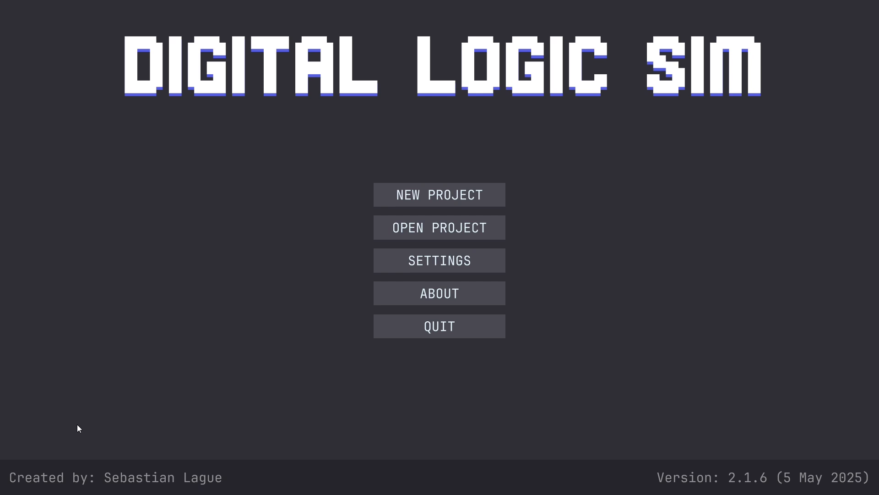
pyautogui.moveTo(438, 194)
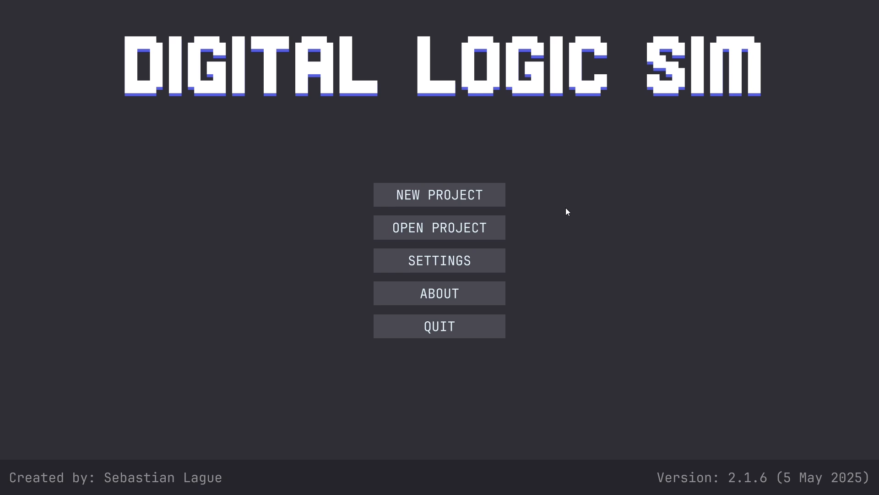
pyautogui.moveTo(394, 174)
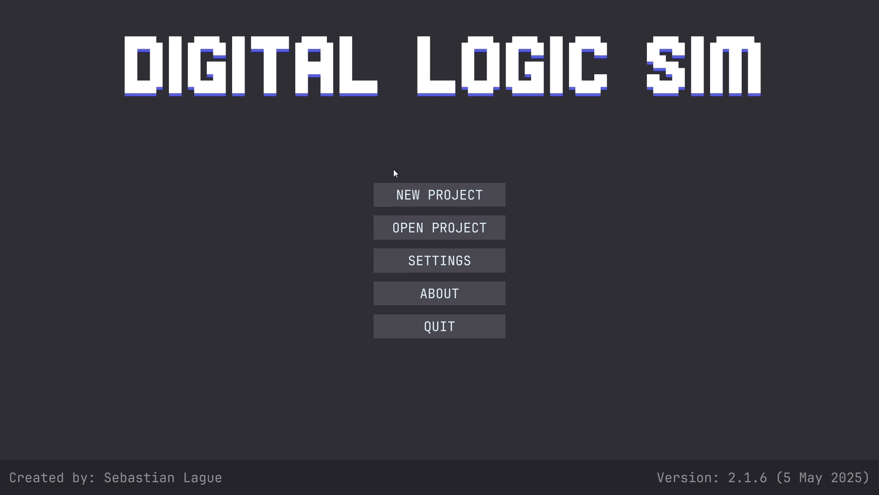
pyautogui.moveTo(396, 171)
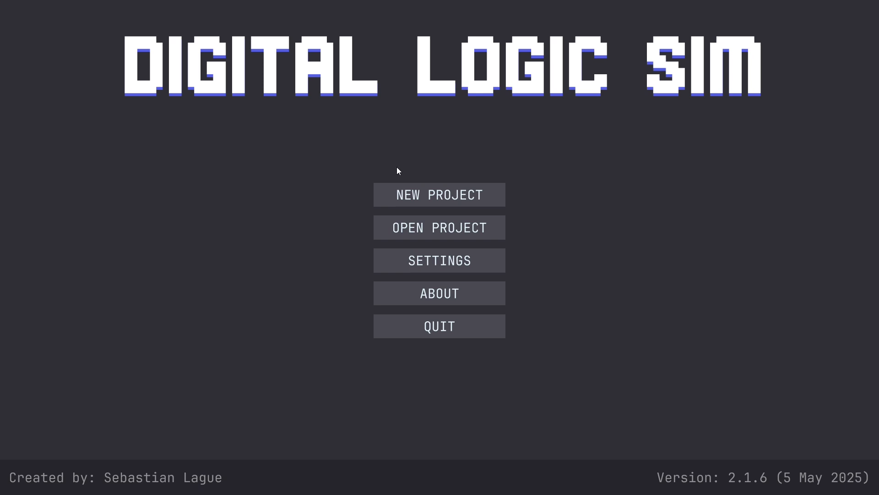
pyautogui.moveTo(405, 170)
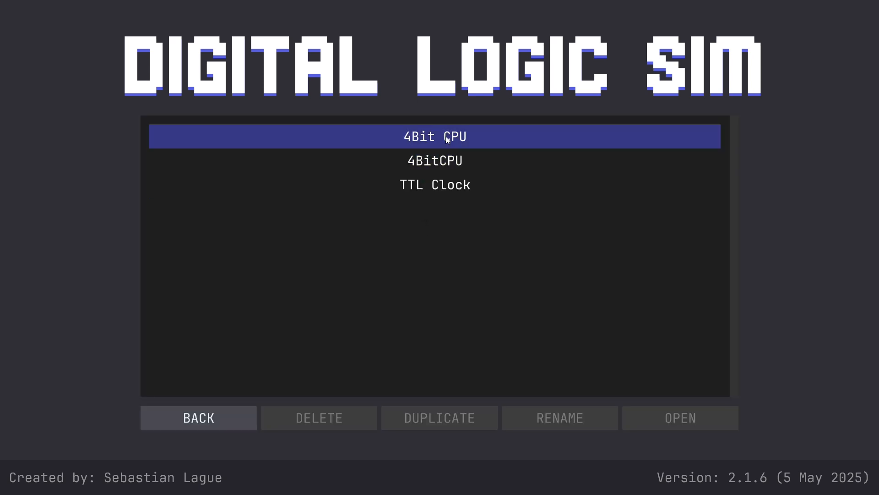
# Step: Open the 4Bit CPU project, place a 4Bit Adder chip, then try leaving via the menu unsaved
pyautogui.doubleClick(434, 136)
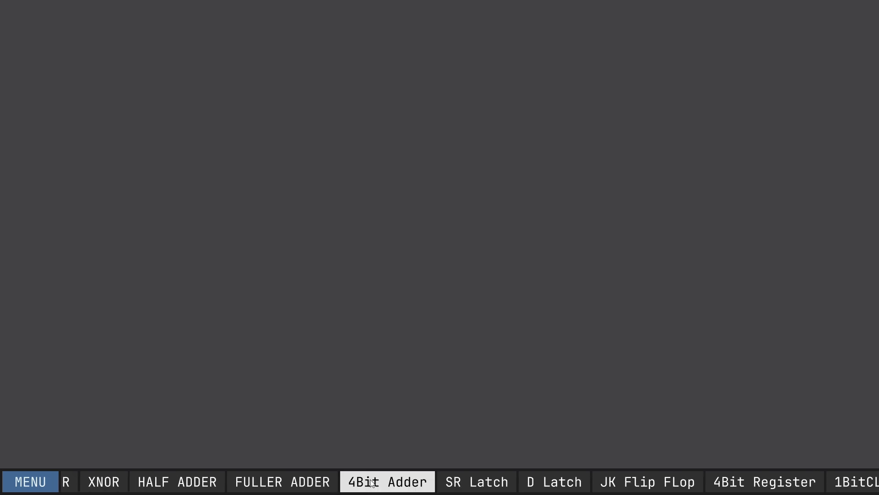
pyautogui.click(386, 481)
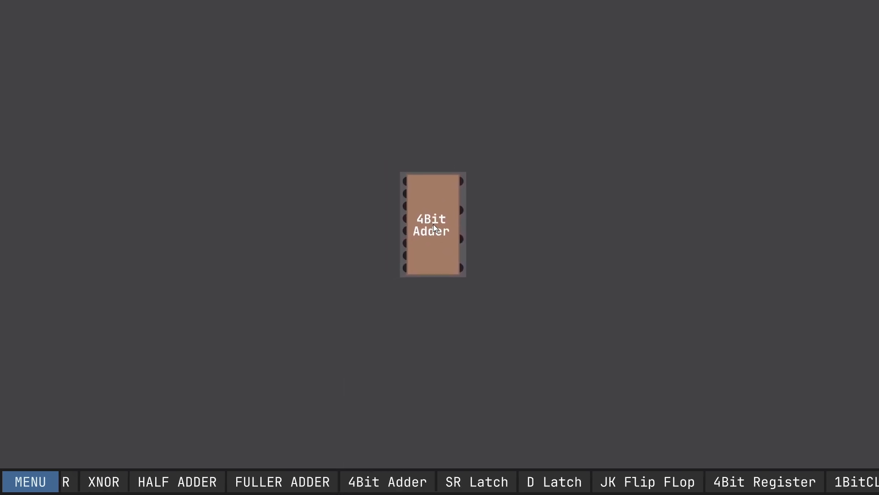
pyautogui.click(29, 481)
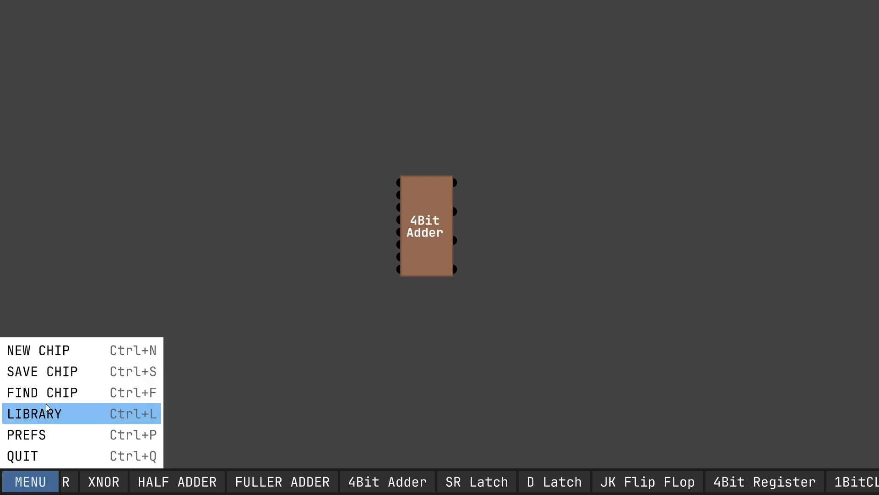
pyautogui.click(34, 414)
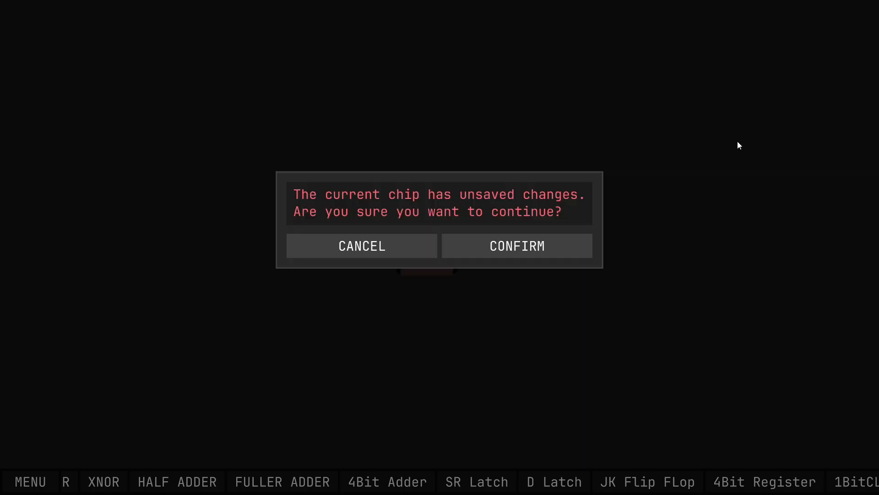
# Step: Confirm leaving, enter the 4Bit Adder circuit and delete its half adder
pyautogui.click(516, 246)
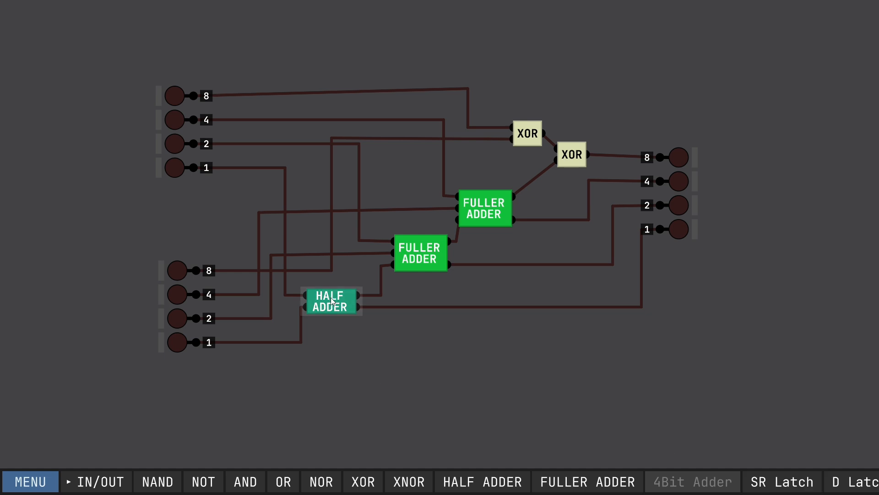
pyautogui.rightClick(331, 302)
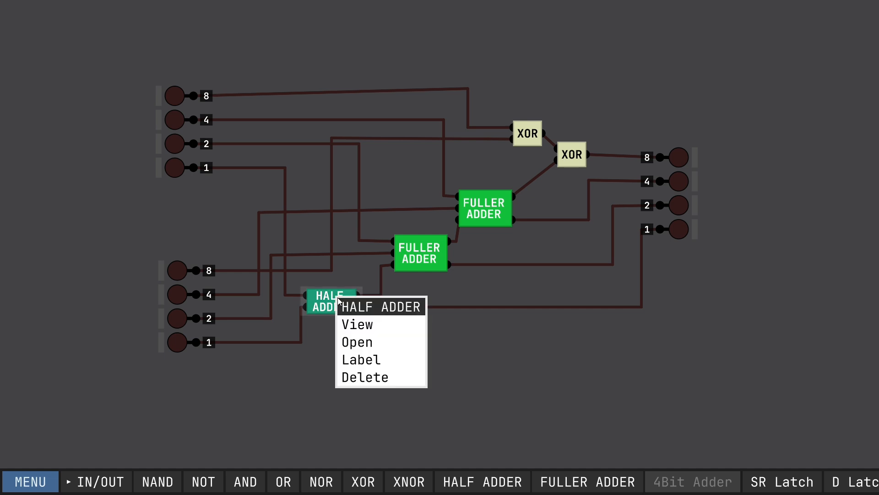
pyautogui.click(364, 376)
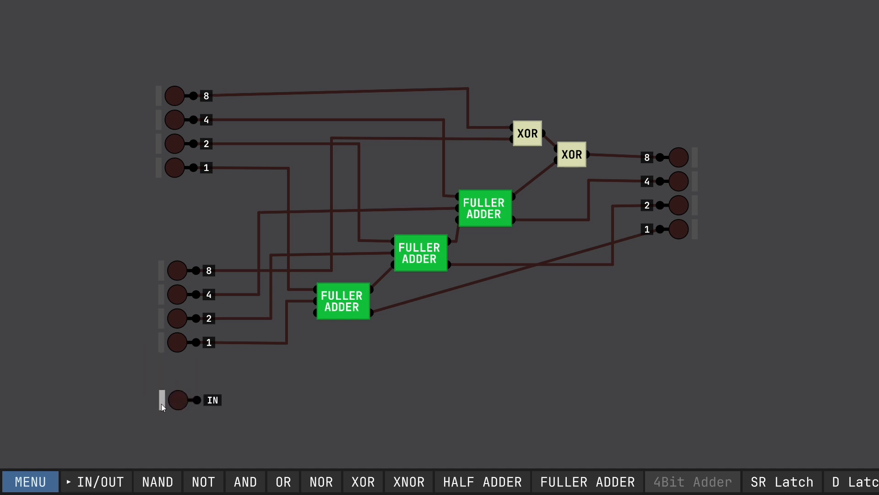
# Step: Name the new input pin Subtract and wire it to the lowest fuller adder's carry-in
pyautogui.rightClick(177, 400)
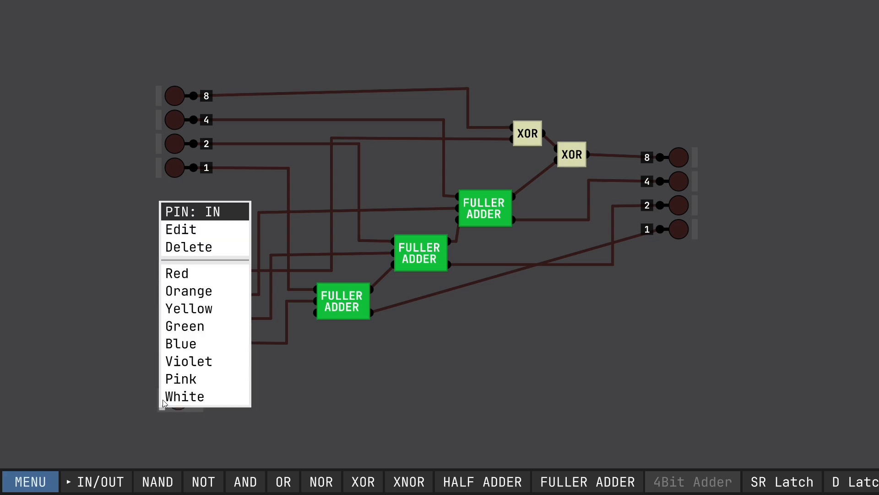
pyautogui.click(181, 229)
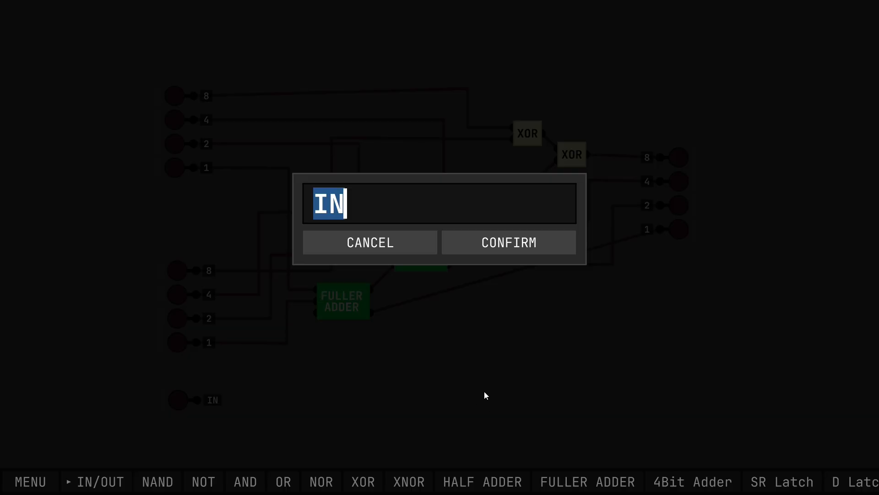
pyautogui.write('S')
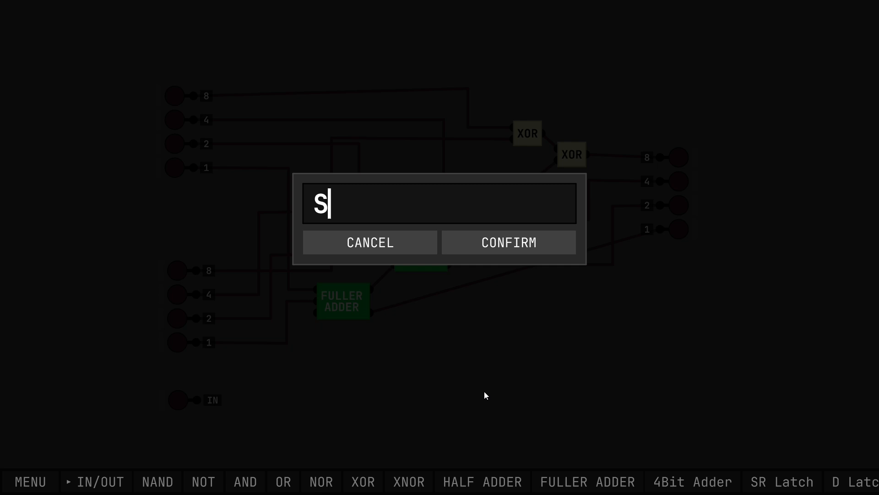
pyautogui.write('ubtract')
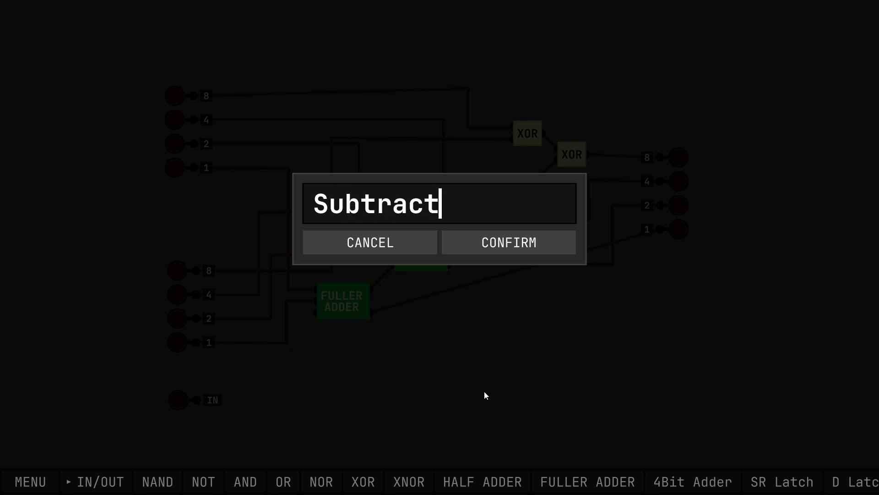
pyautogui.click(507, 242)
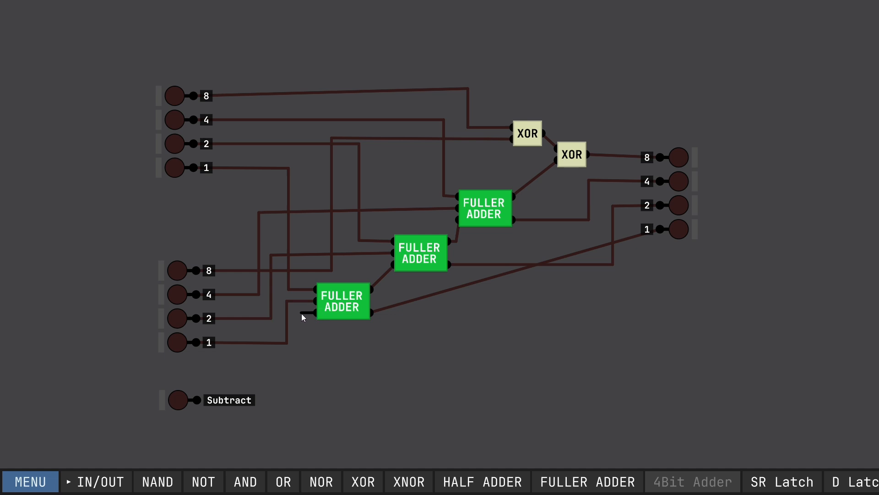
pyautogui.moveTo(302, 314); pyautogui.dragTo(301, 401)
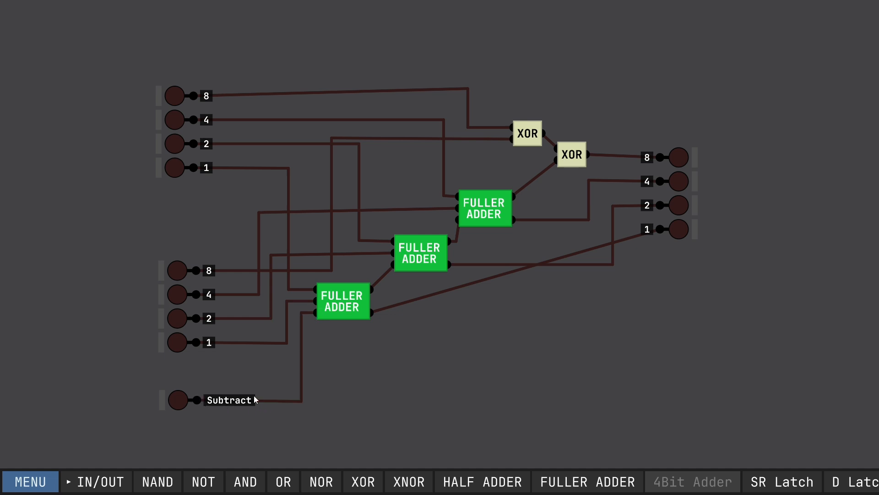
pyautogui.moveTo(447, 397)
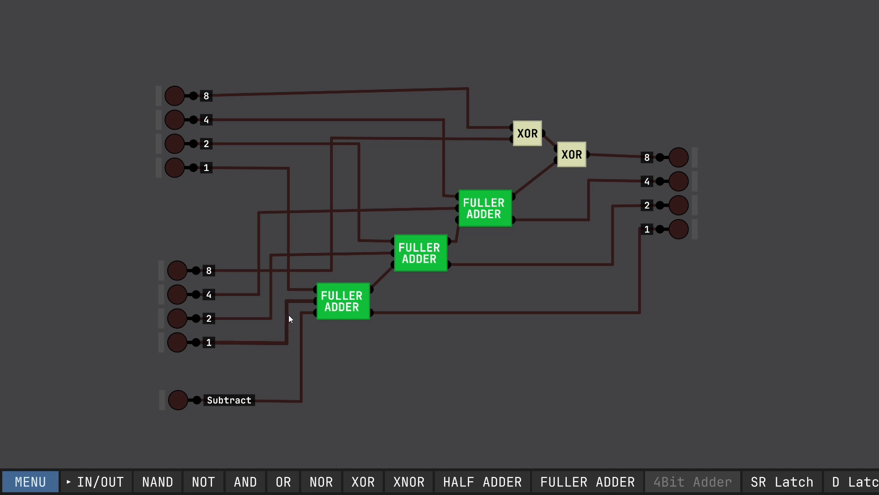
pyautogui.moveTo(254, 99)
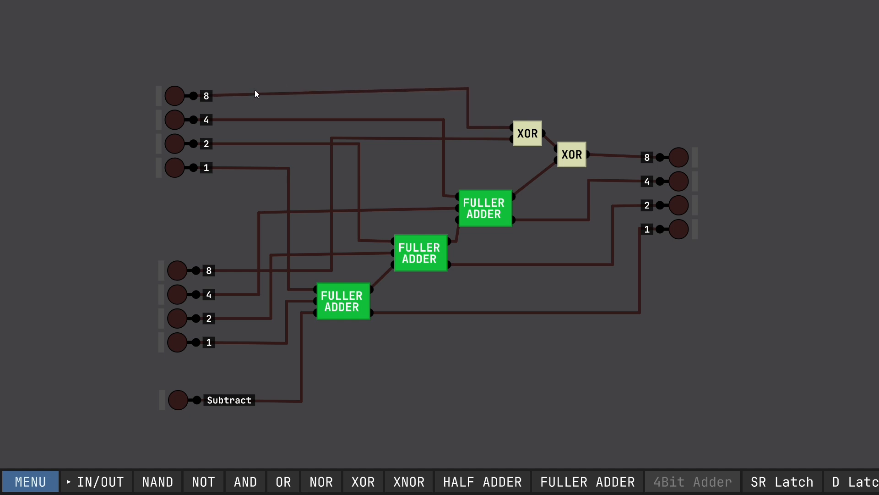
# Step: Delete the wires leaving the lower number's 8 and 4 input pins
pyautogui.rightClick(256, 93)
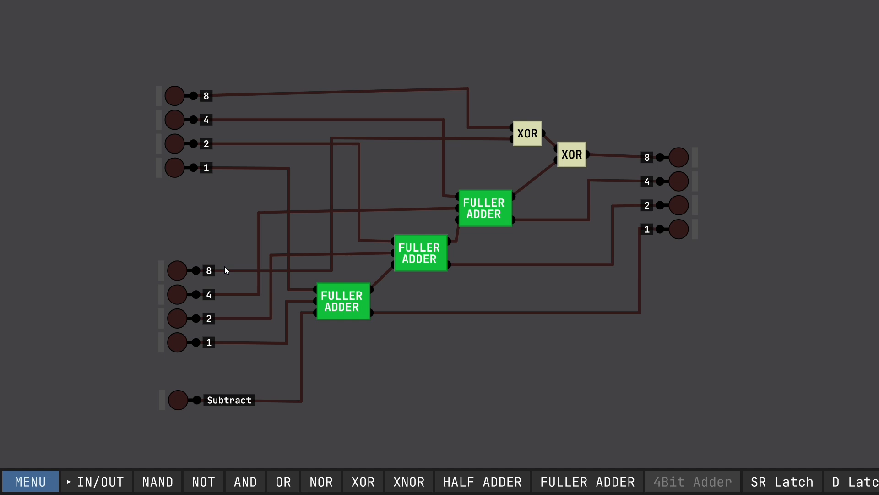
pyautogui.moveTo(232, 277)
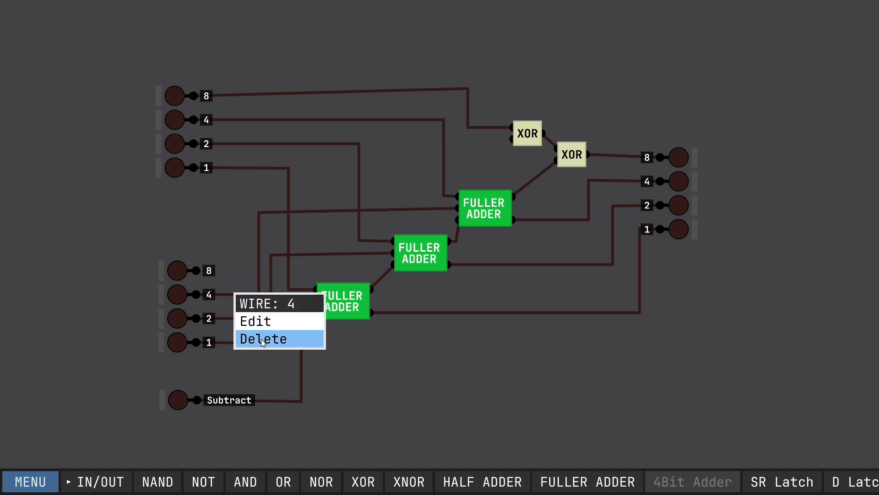
pyautogui.click(263, 338)
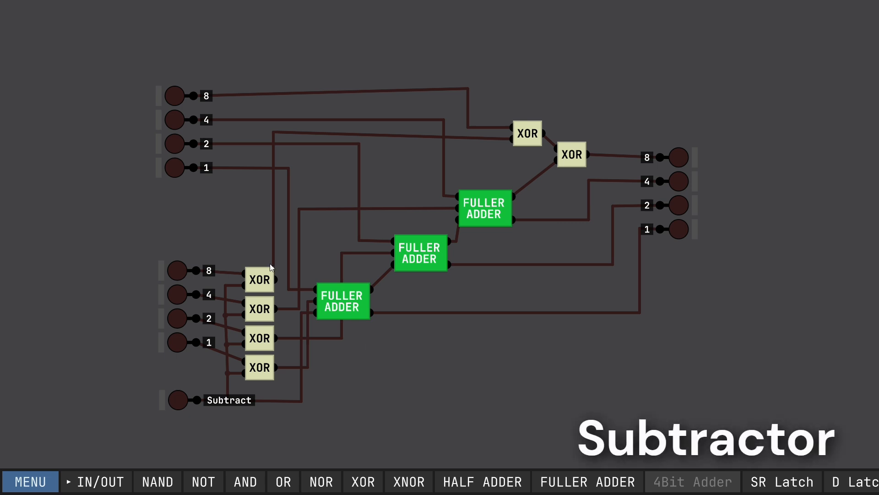
# Step: Toggle the first number's 8 and 1 bits and the second's 4 bit to check the outputs
pyautogui.click(175, 95)
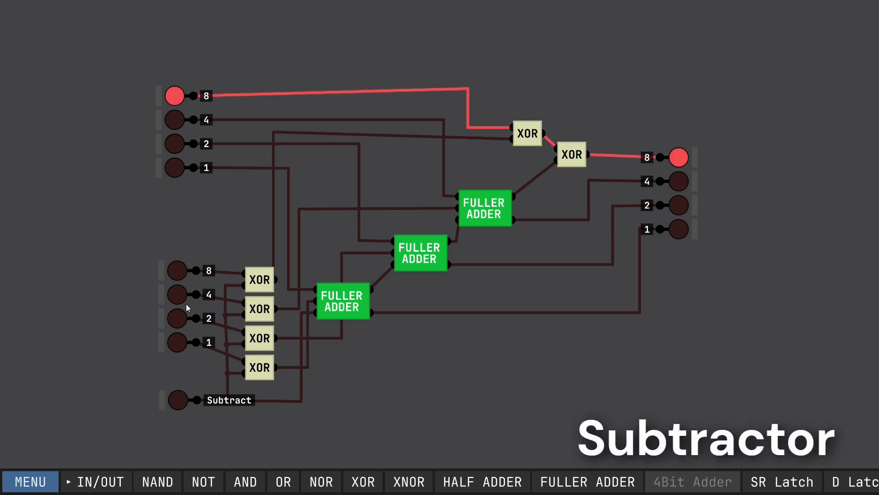
pyautogui.click(177, 294)
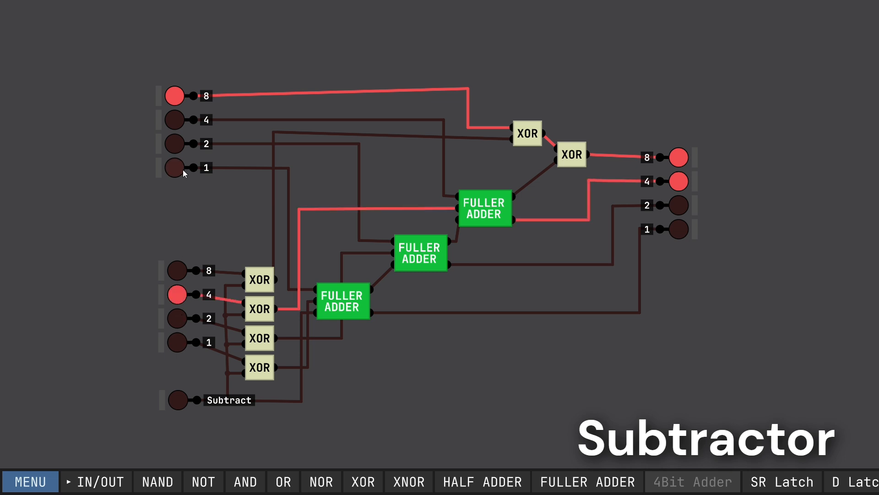
pyautogui.click(175, 167)
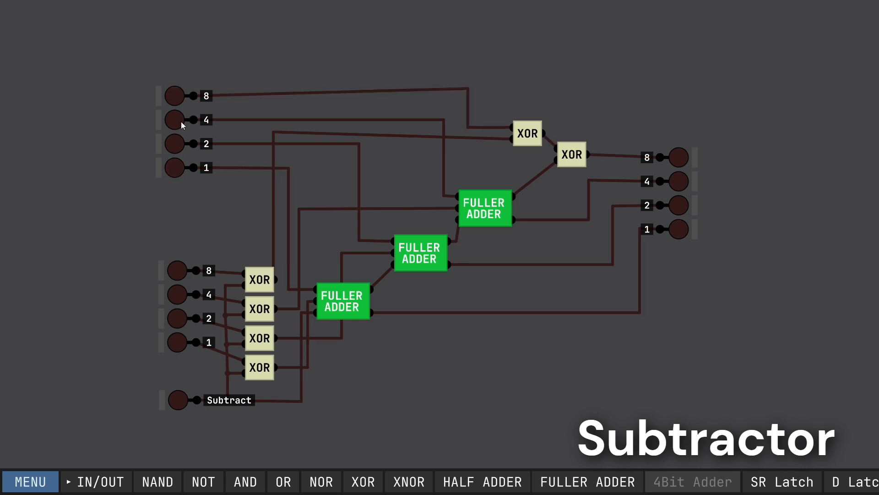
pyautogui.click(177, 400)
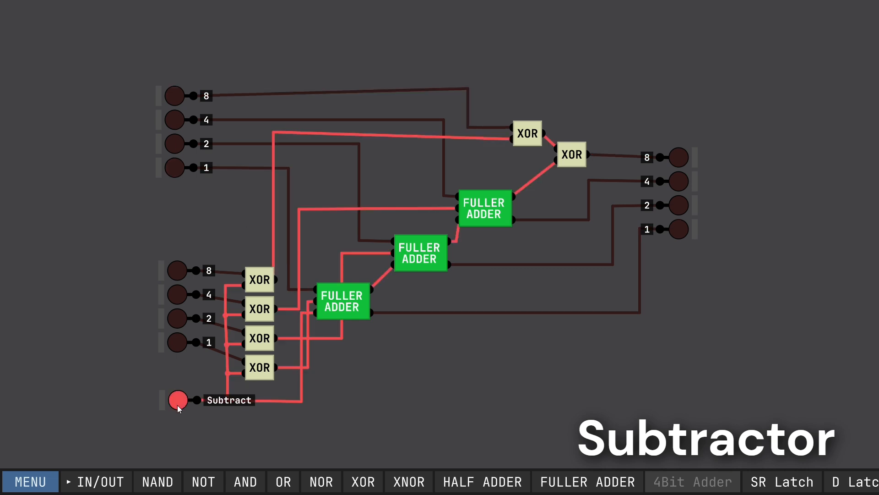
pyautogui.moveTo(156, 142)
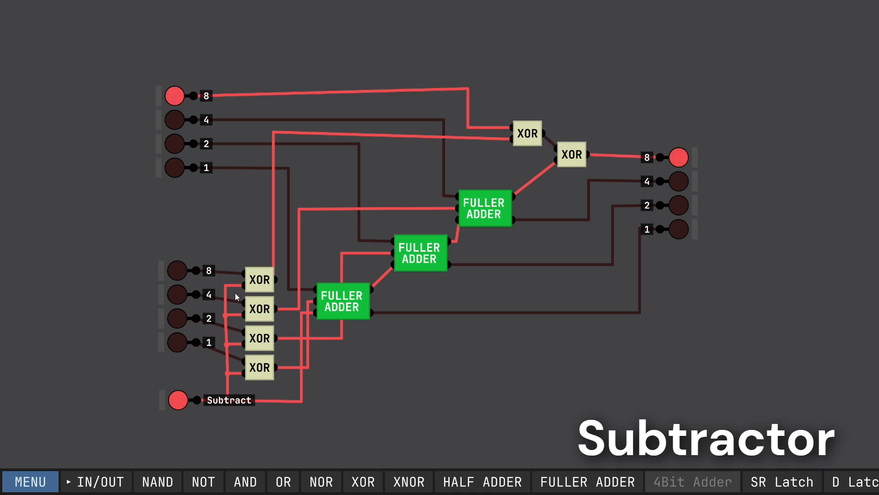
pyautogui.click(177, 319)
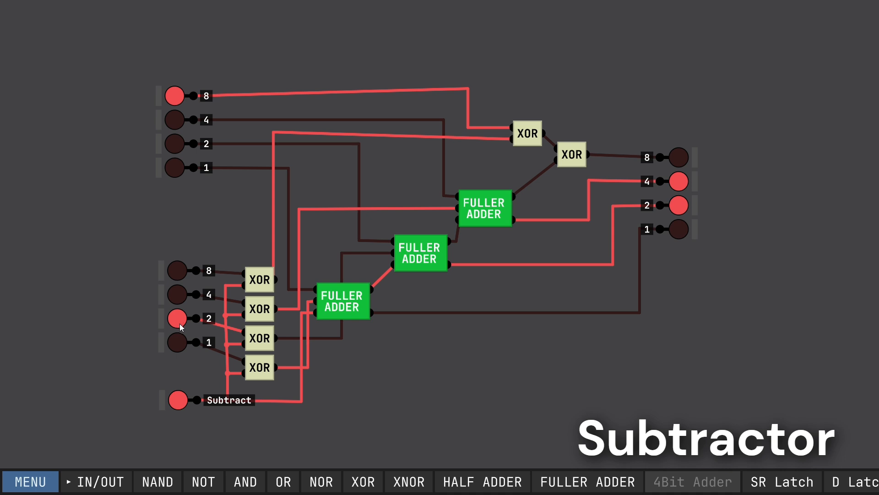
pyautogui.moveTo(190, 312)
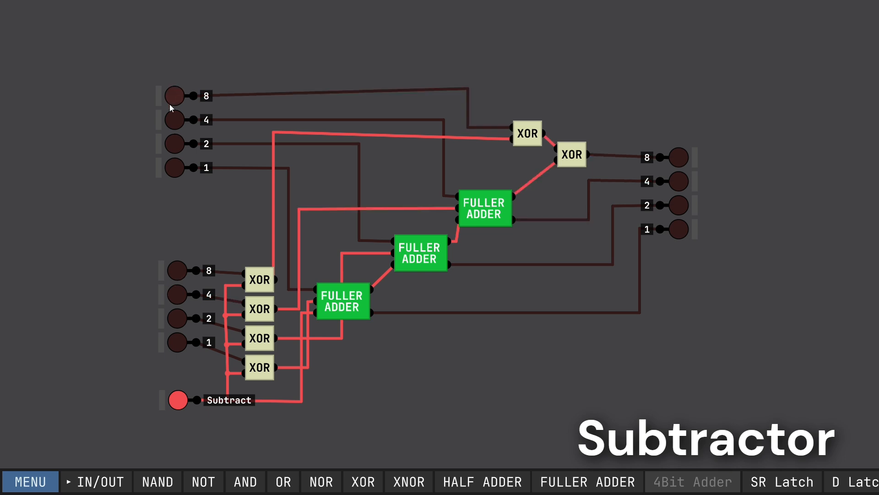
pyautogui.moveTo(139, 139)
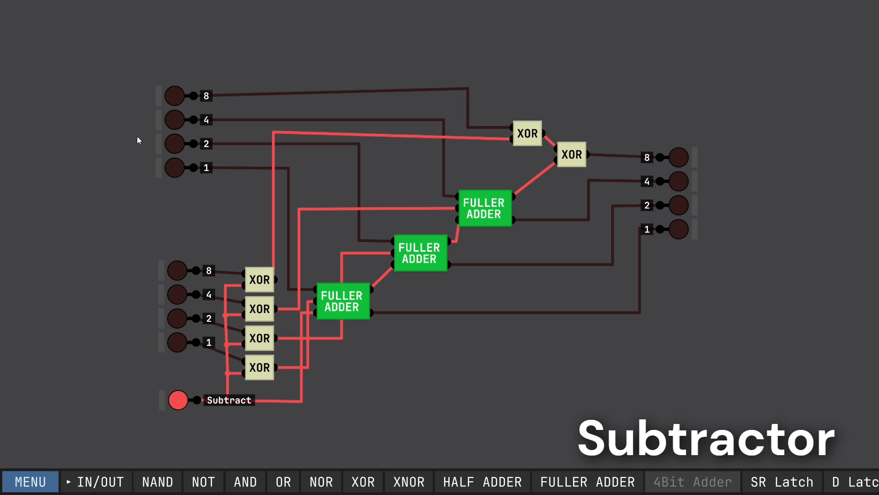
pyautogui.moveTo(179, 90)
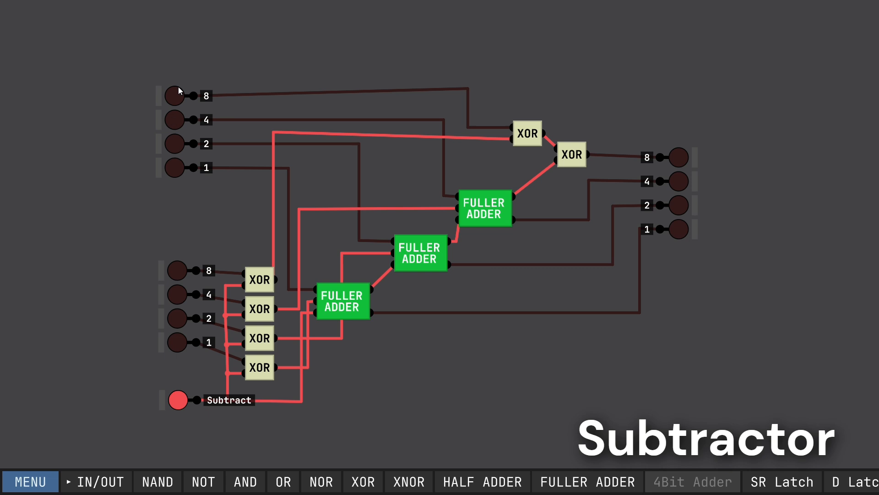
pyautogui.click(174, 95)
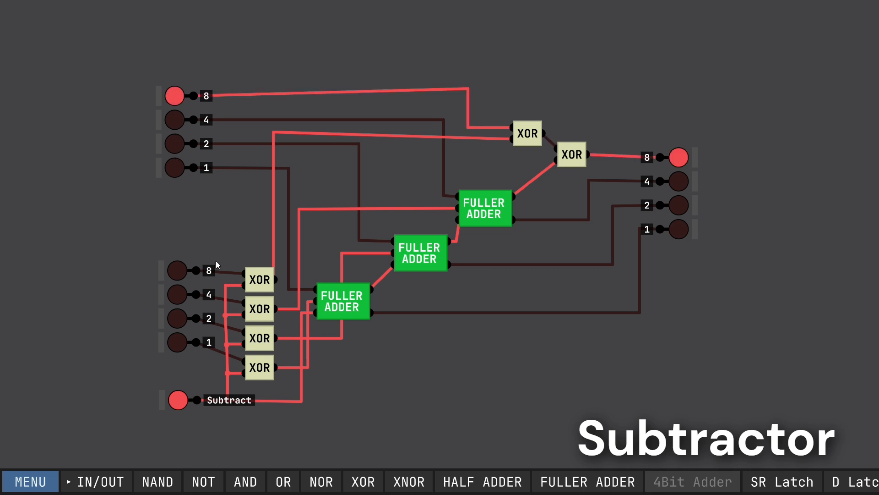
pyautogui.click(175, 271)
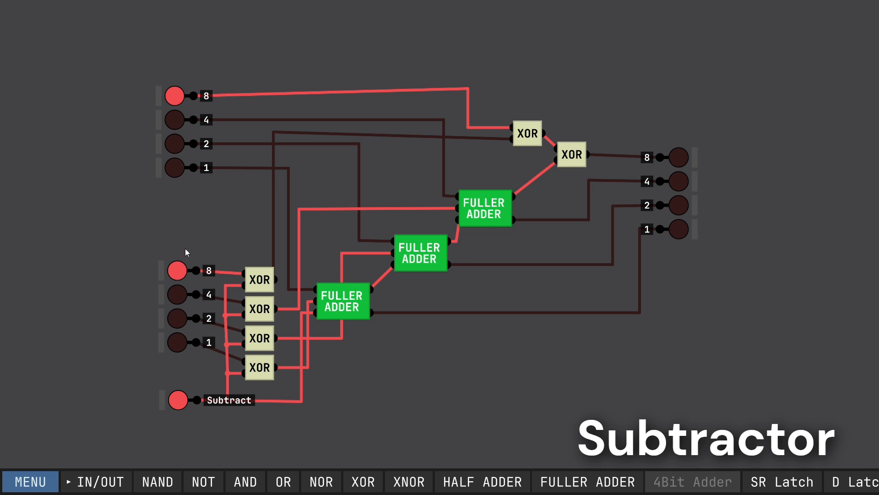
pyautogui.moveTo(165, 257)
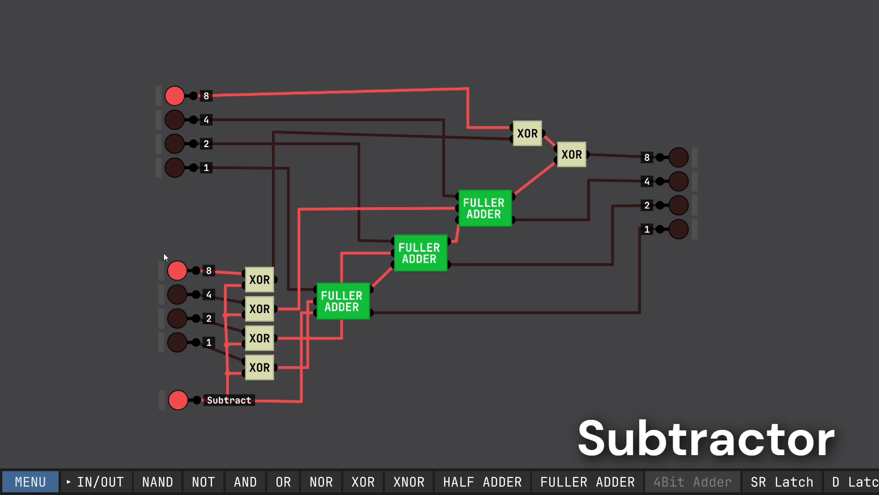
pyautogui.moveTo(222, 134)
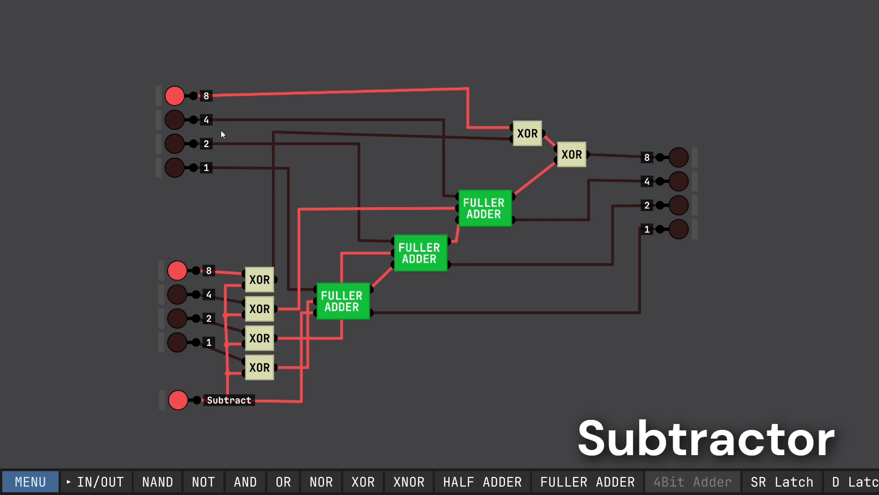
pyautogui.moveTo(200, 94)
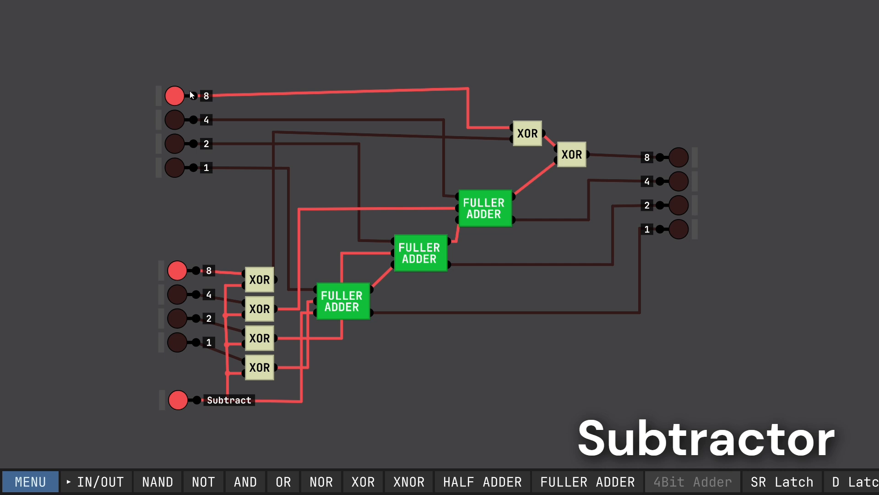
pyautogui.moveTo(190, 83)
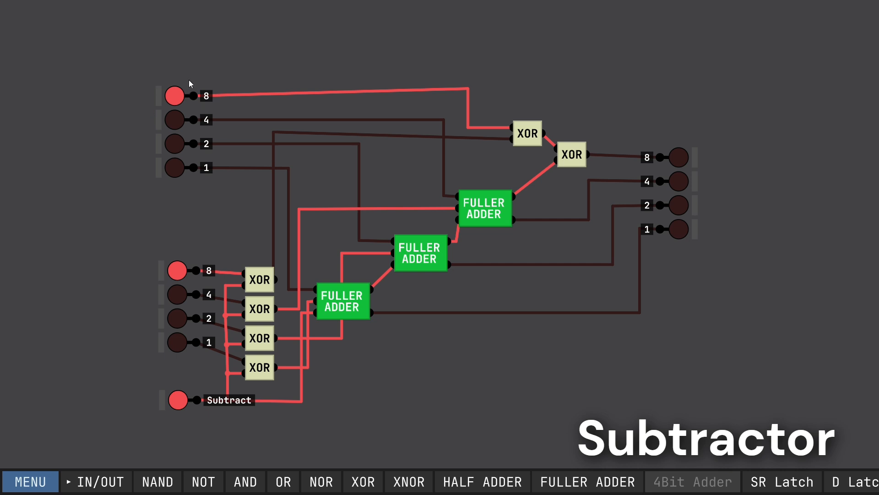
pyautogui.moveTo(424, 88)
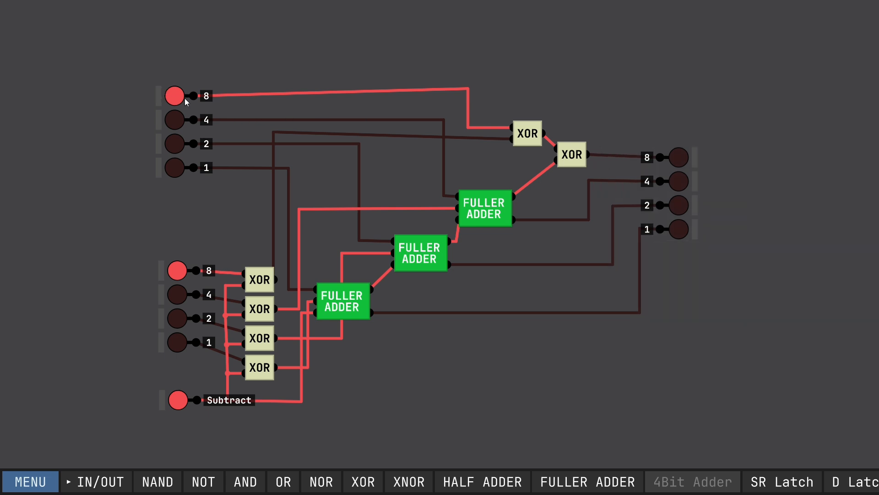
pyautogui.click(175, 96)
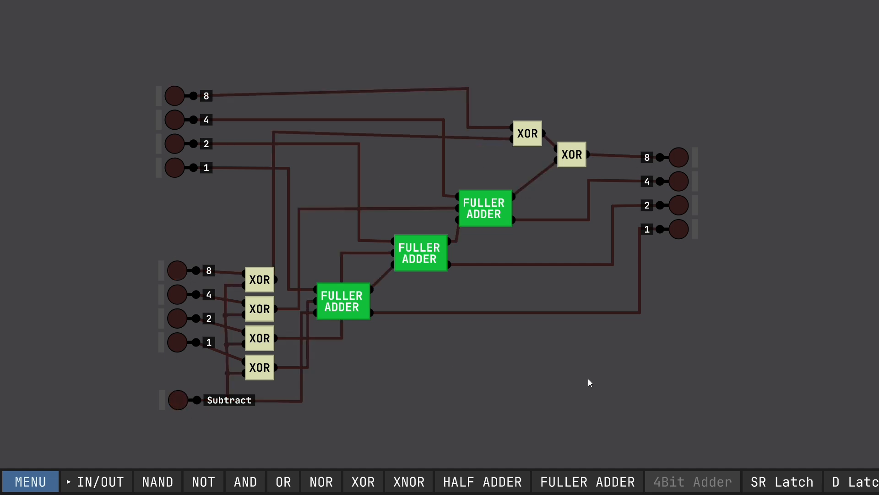
pyautogui.moveTo(616, 161)
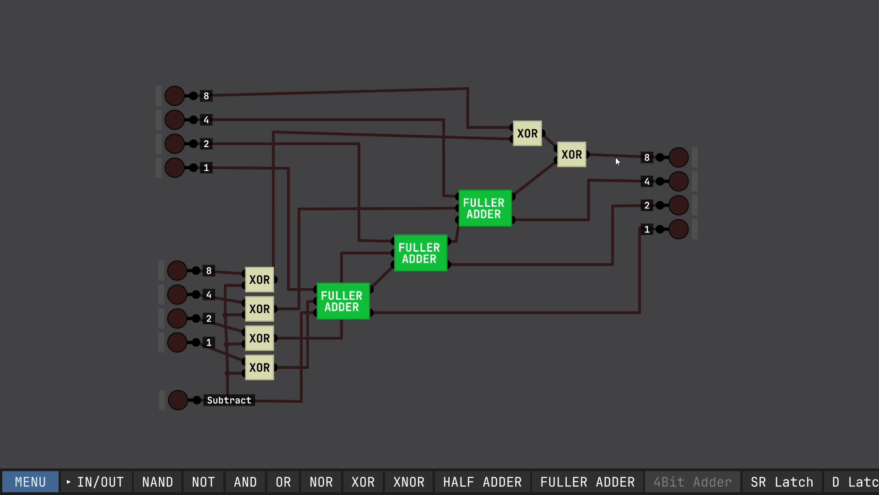
pyautogui.moveTo(182, 441)
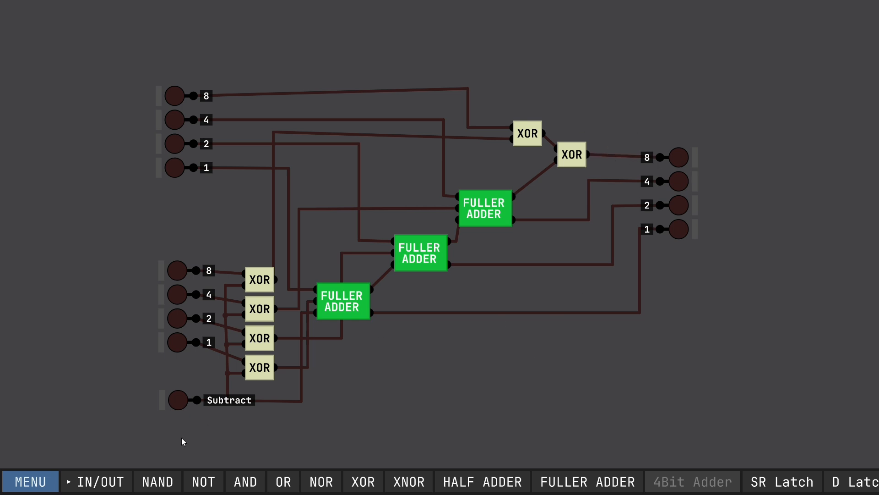
# Step: Add a single-bit output pin from the IN/OUT list and name it 0?
pyautogui.click(95, 481)
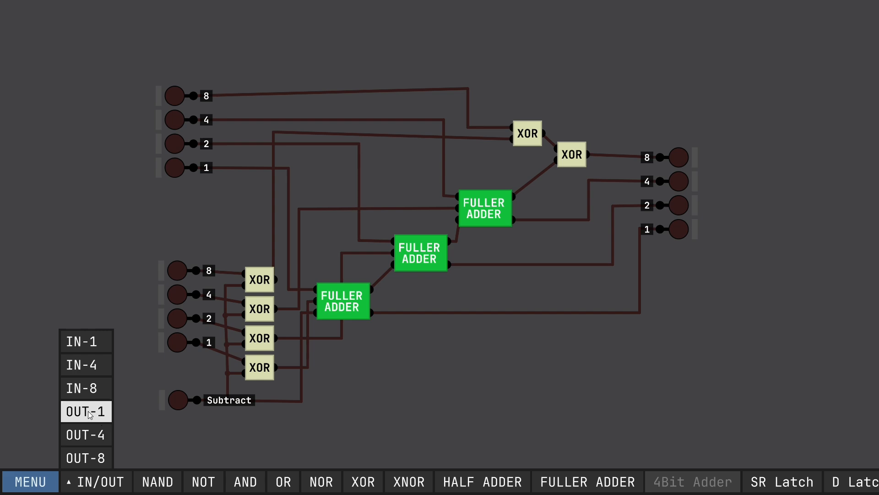
pyautogui.click(86, 410)
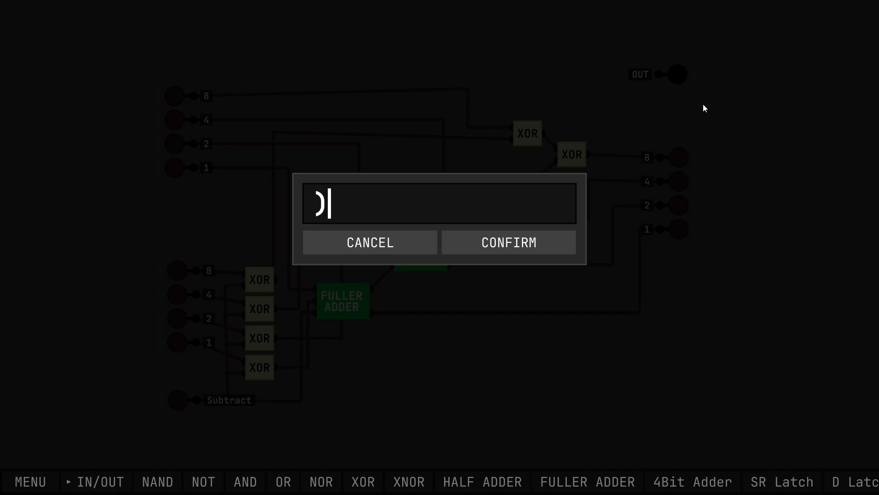
pyautogui.click(507, 242)
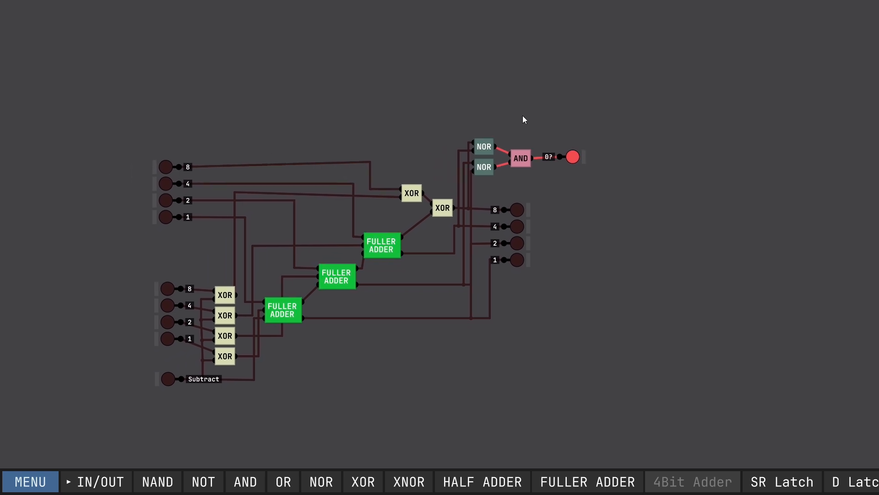
pyautogui.moveTo(475, 130)
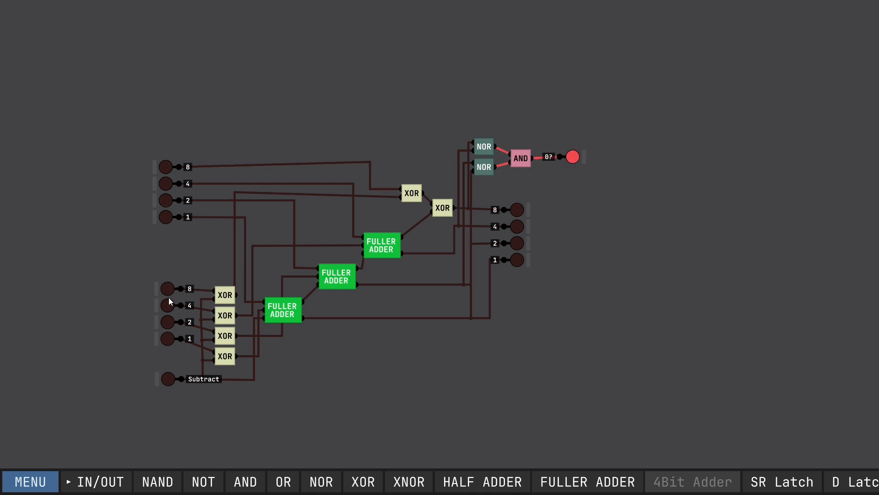
# Step: Set both numbers to 6 with Subtract on so the 0? flag lights
pyautogui.click(167, 288)
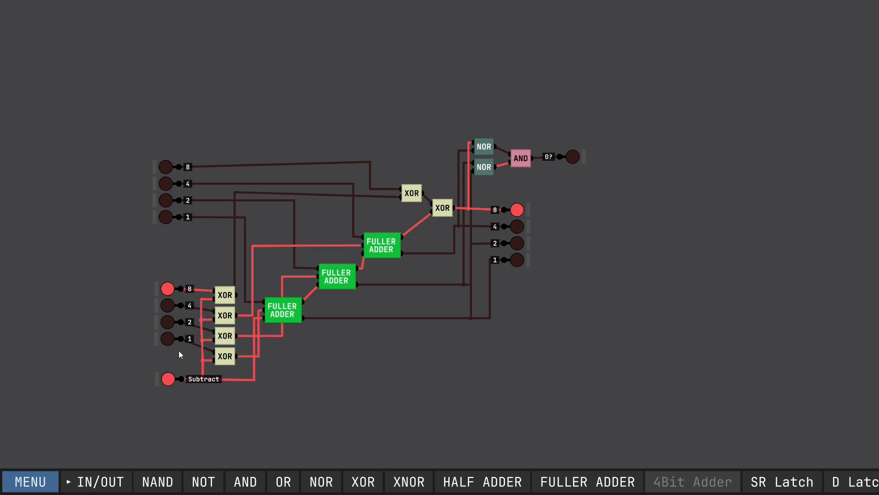
pyautogui.click(166, 167)
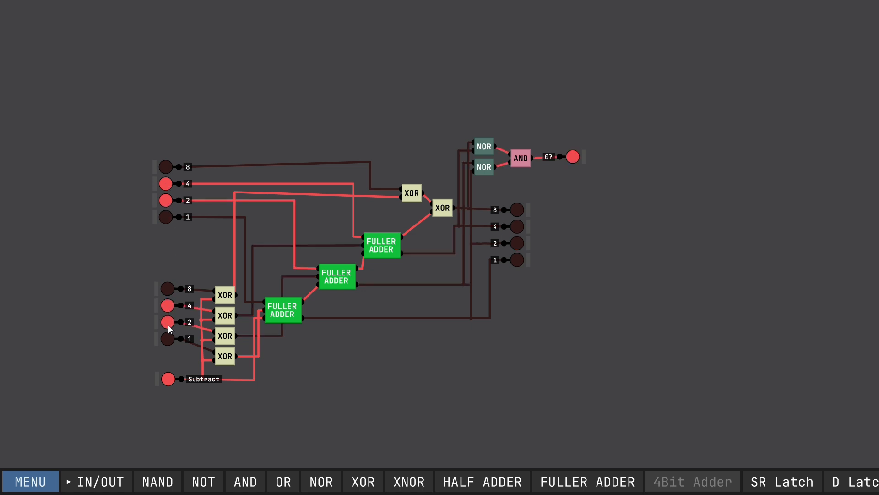
pyautogui.click(166, 321)
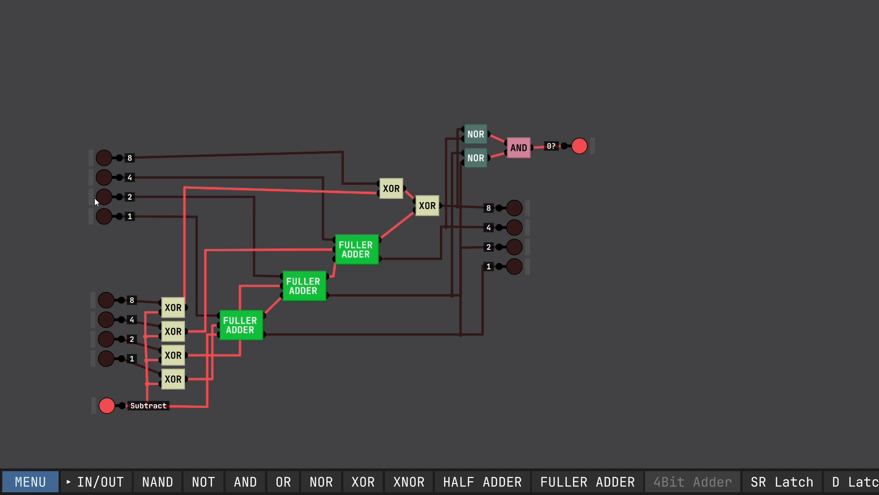
# Step: Turn on the second number's 4 bit so 2 minus 4 lights result bits 8, 4, 2
pyautogui.click(105, 319)
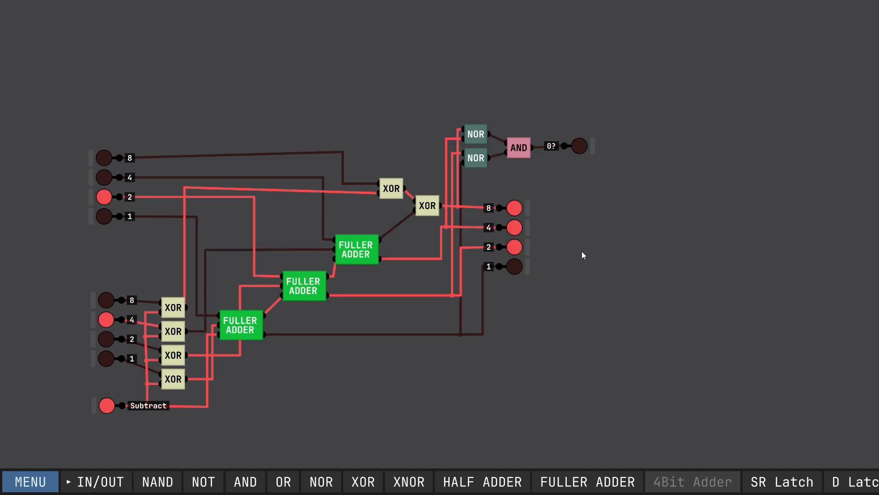
pyautogui.moveTo(582, 259)
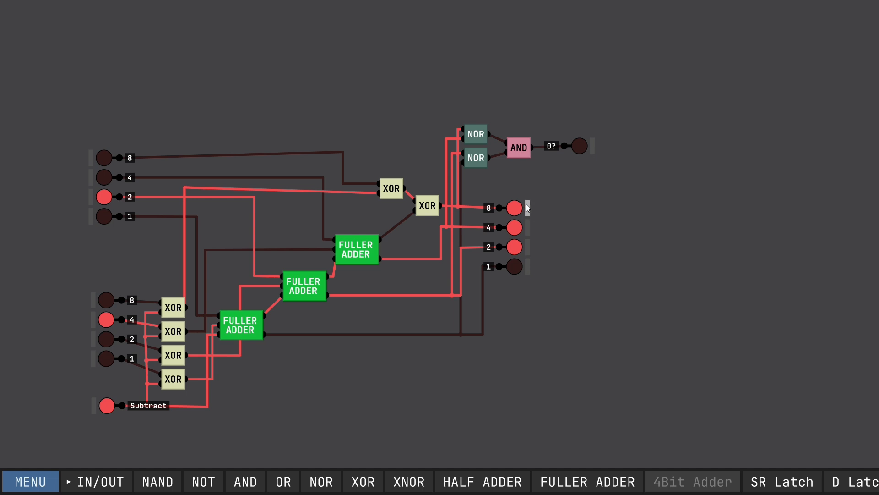
pyautogui.moveTo(544, 210)
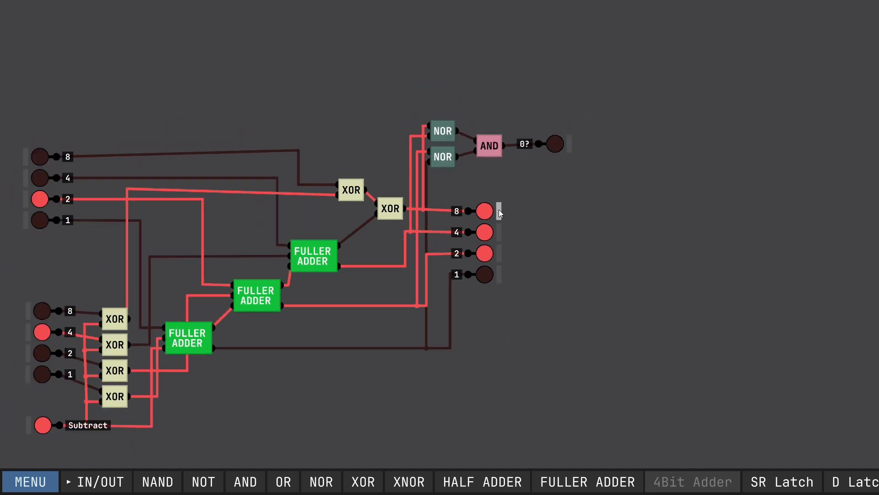
# Step: Change the top output pin's label from 8 to "8 or (-8)"
pyautogui.rightClick(498, 213)
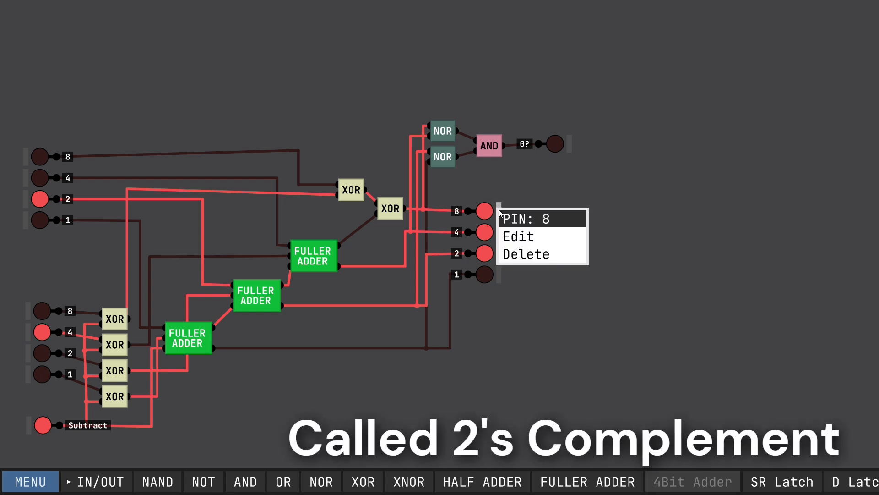
pyautogui.click(516, 236)
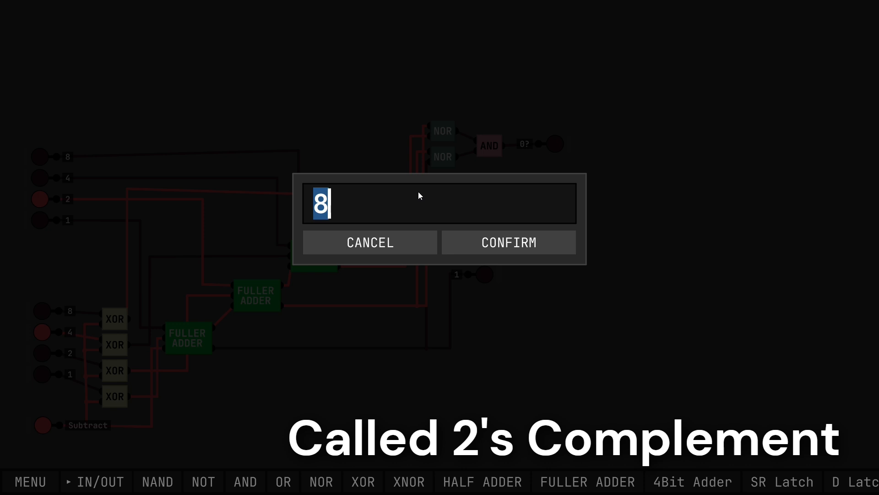
pyautogui.write('or')
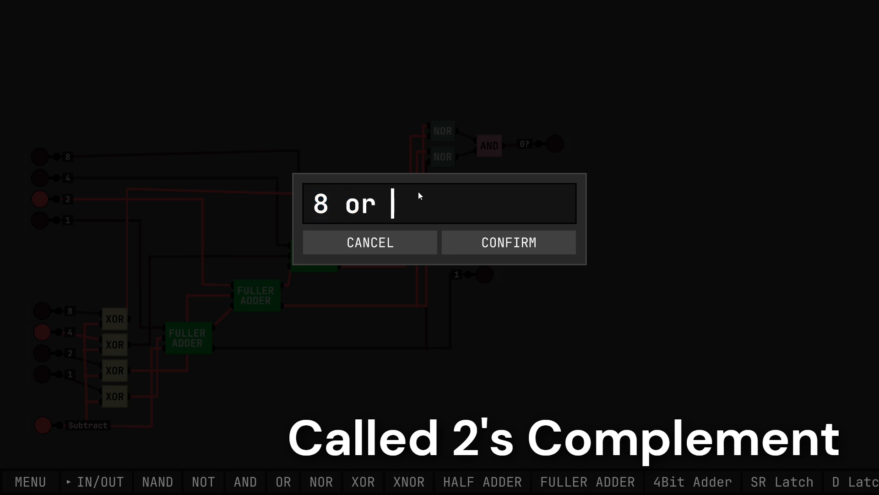
pyautogui.write('-')
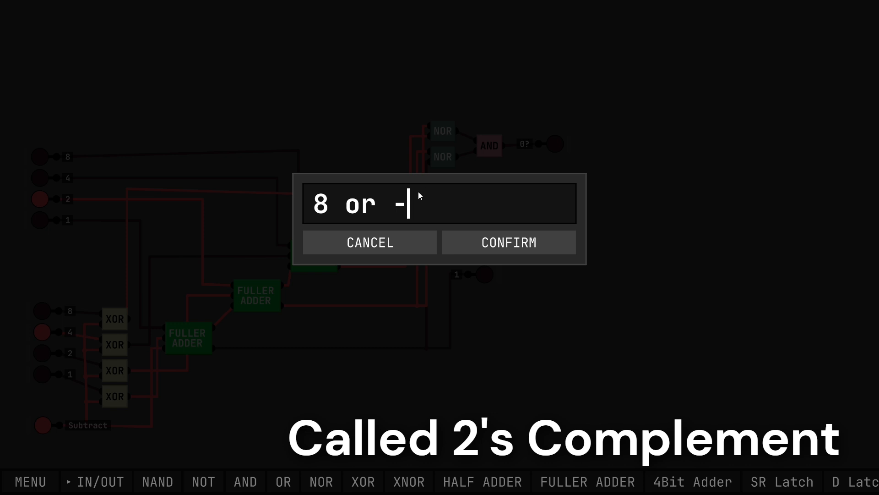
pyautogui.write('(')
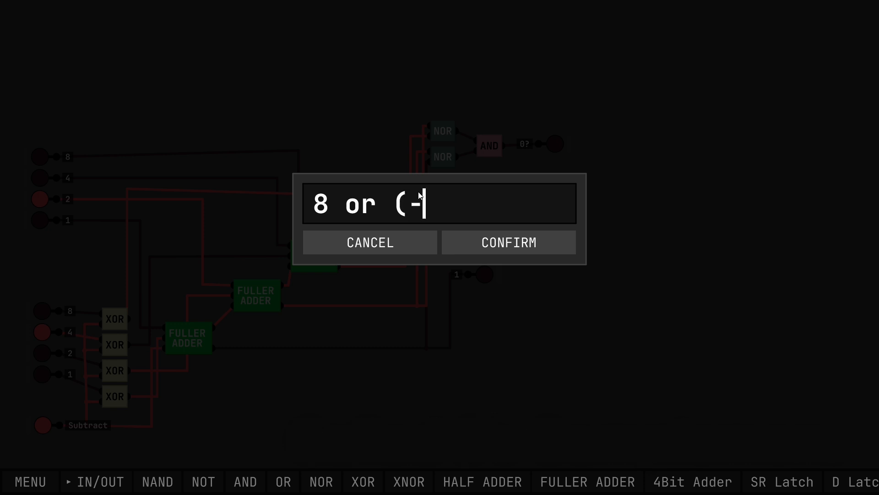
pyautogui.click(508, 242)
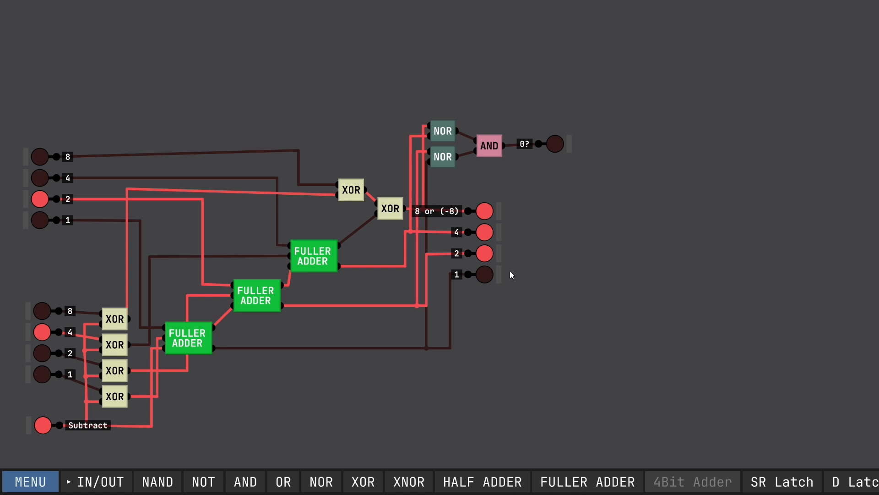
pyautogui.moveTo(451, 221)
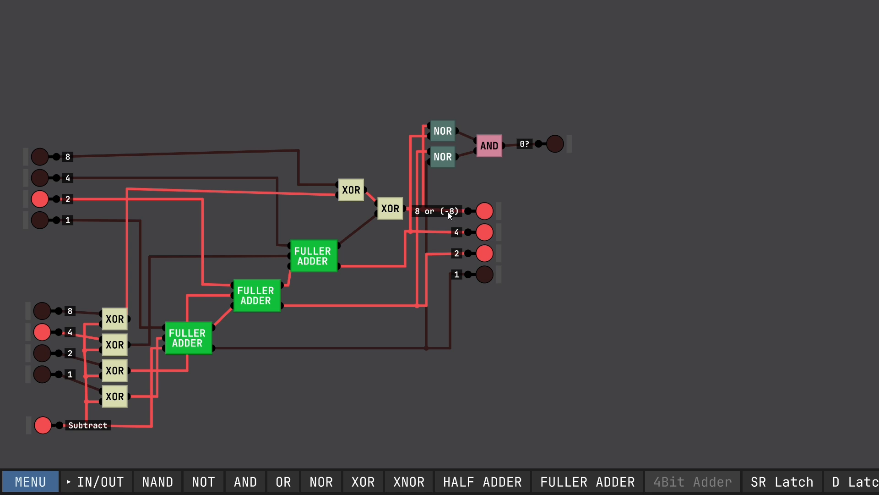
pyautogui.moveTo(452, 246)
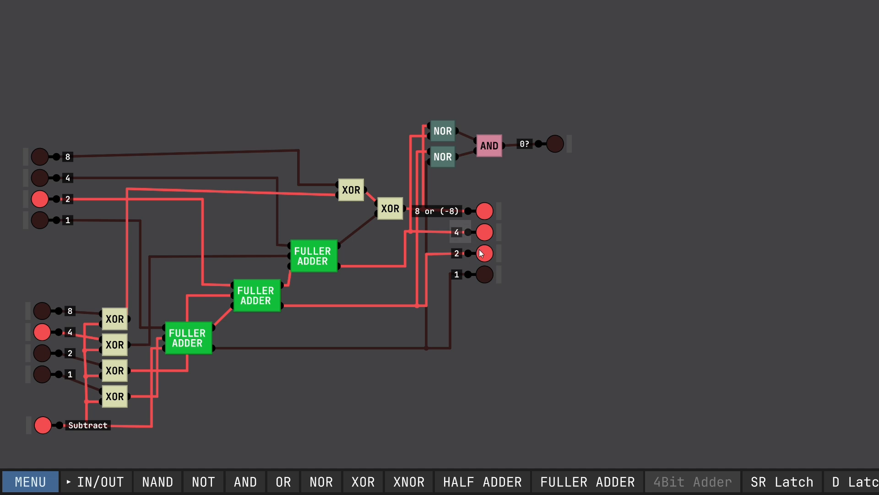
pyautogui.moveTo(516, 268)
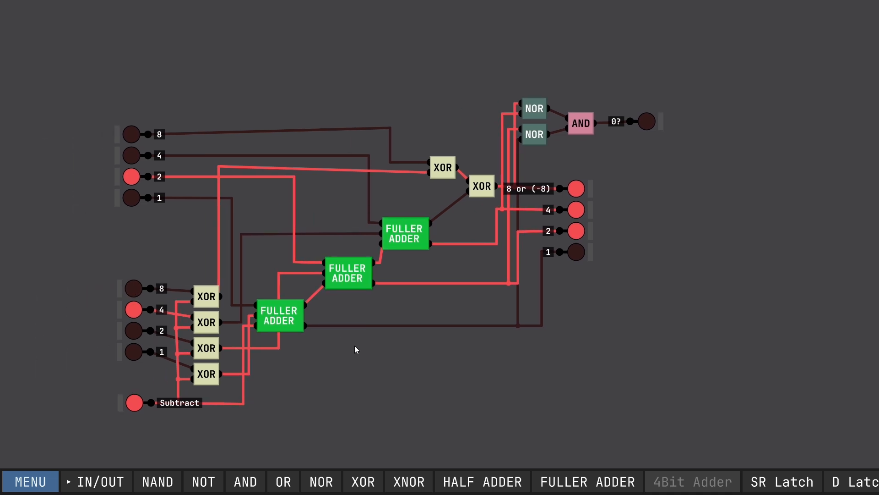
pyautogui.moveTo(635, 219)
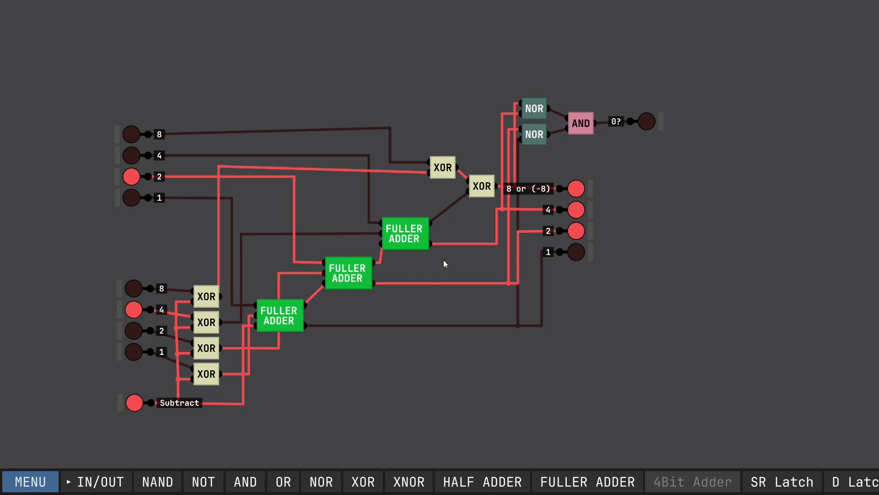
# Step: Toggle the first number's 8 bit and second's 4 bit through zero and 1 minus 4 cases
pyautogui.click(131, 176)
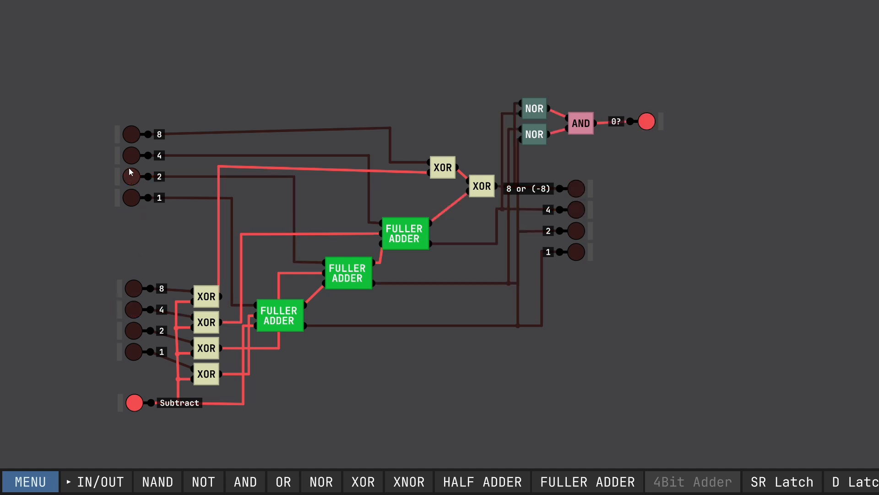
pyautogui.moveTo(575, 208)
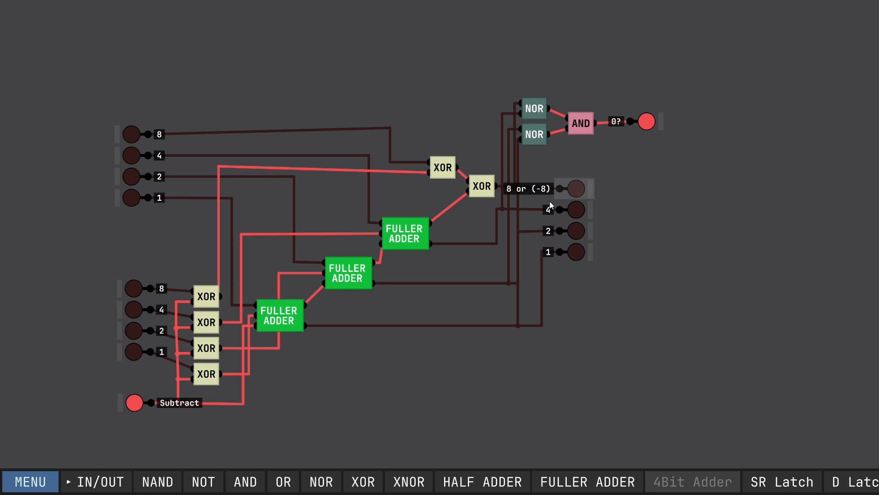
pyautogui.moveTo(182, 182)
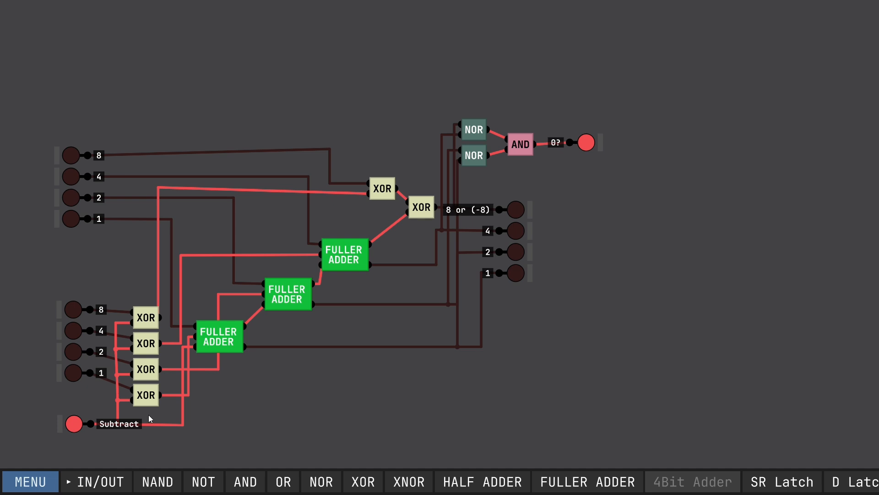
pyautogui.click(72, 156)
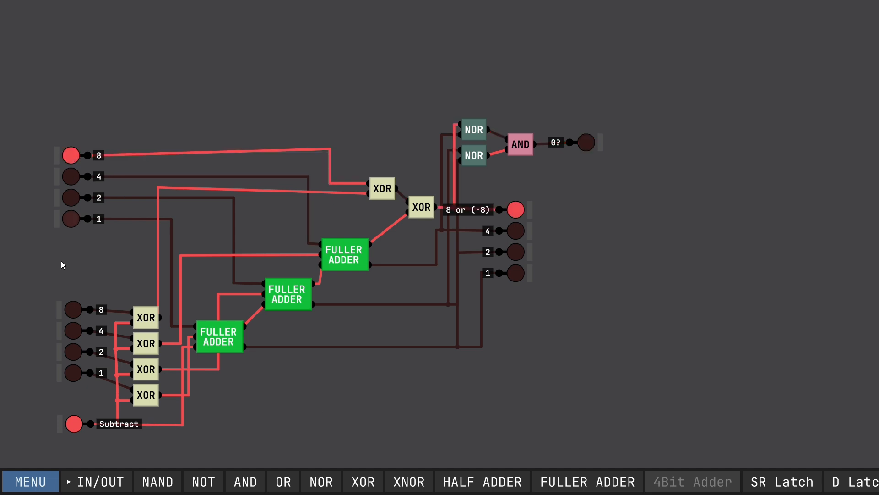
pyautogui.click(72, 330)
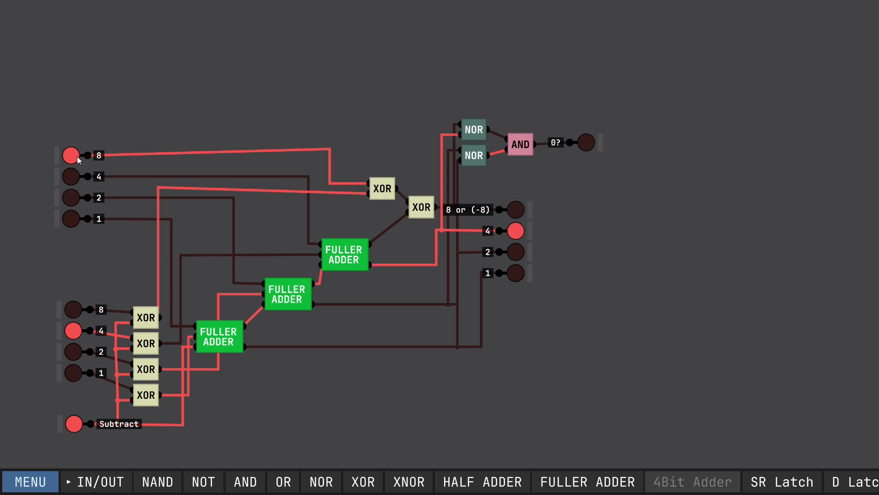
pyautogui.click(72, 156)
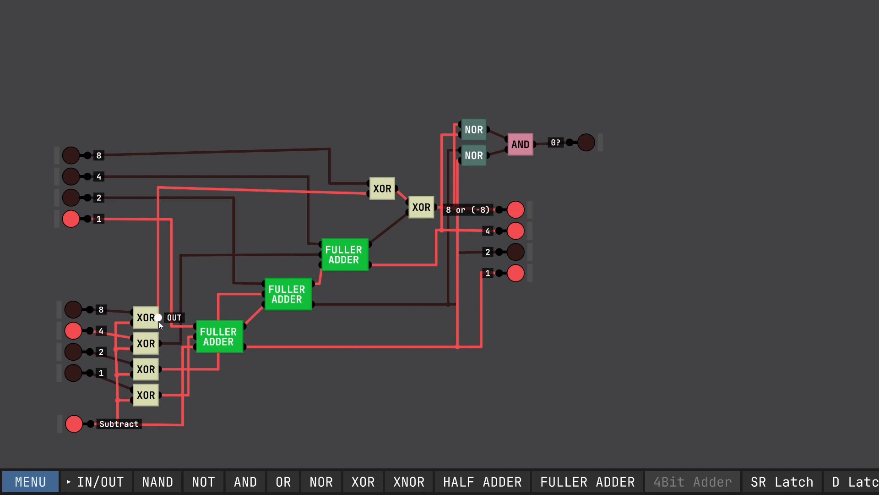
pyautogui.moveTo(87, 324)
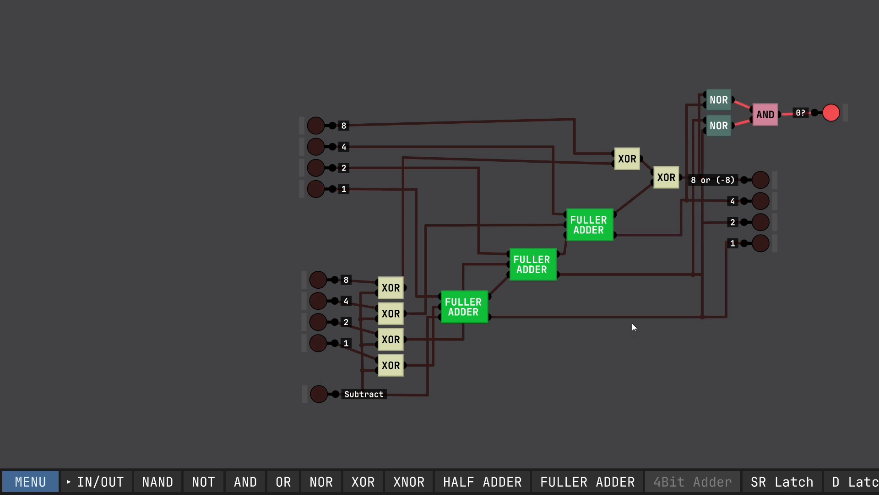
# Step: Place an AND gate below the circuit to drive the new A<B output
pyautogui.moveTo(634, 327); pyautogui.dragTo(306, 418)
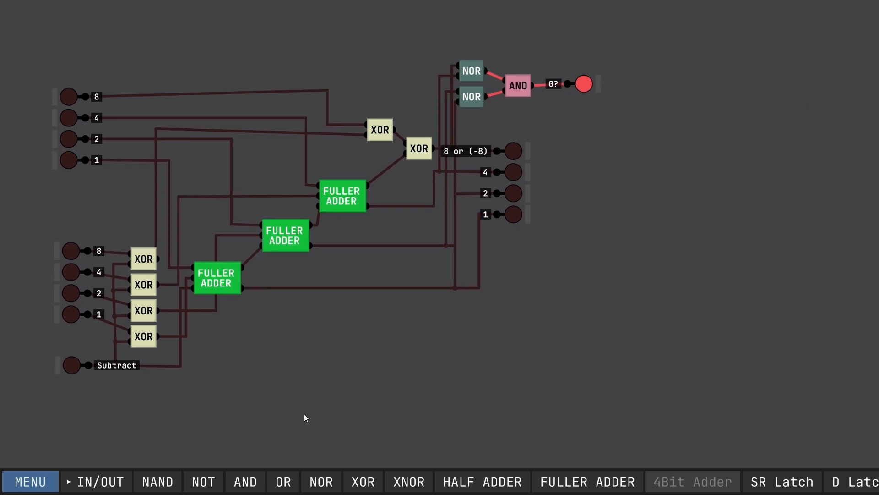
pyautogui.moveTo(571, 76)
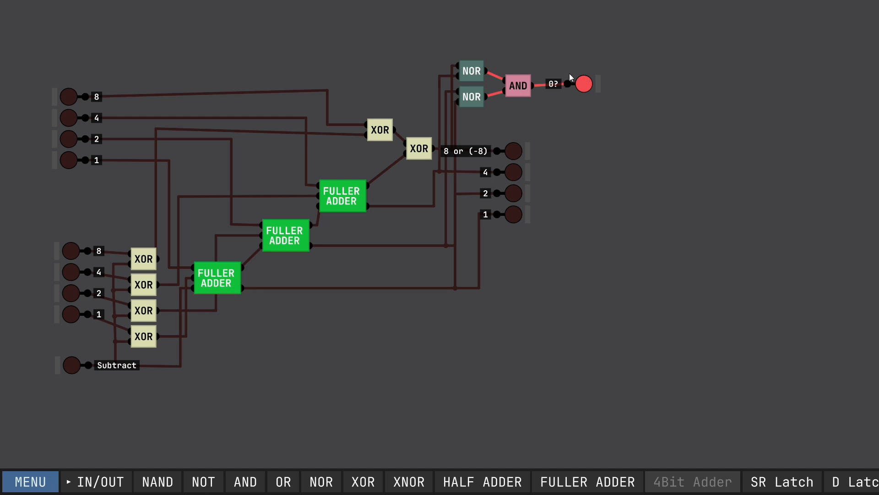
pyautogui.moveTo(159, 328)
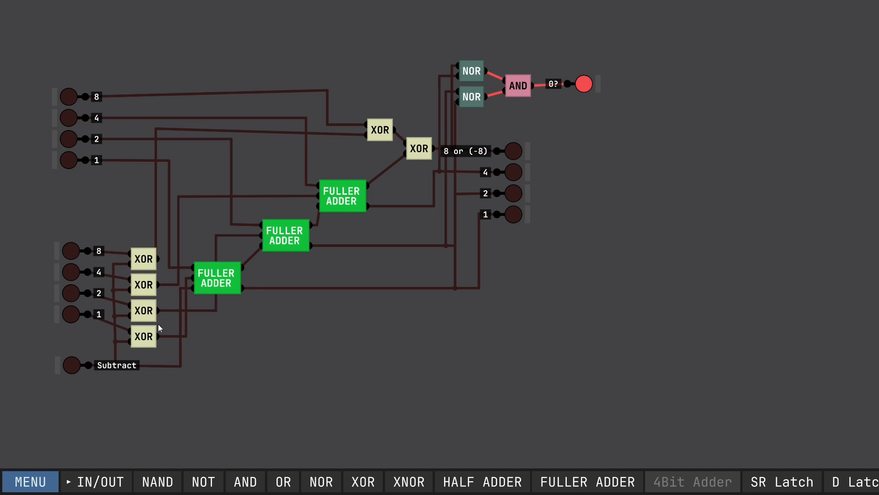
pyautogui.moveTo(381, 400)
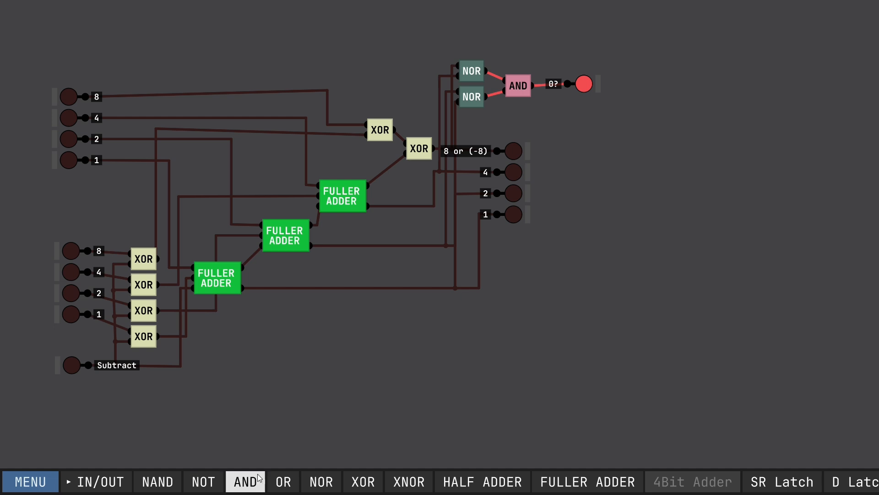
pyautogui.click(246, 481)
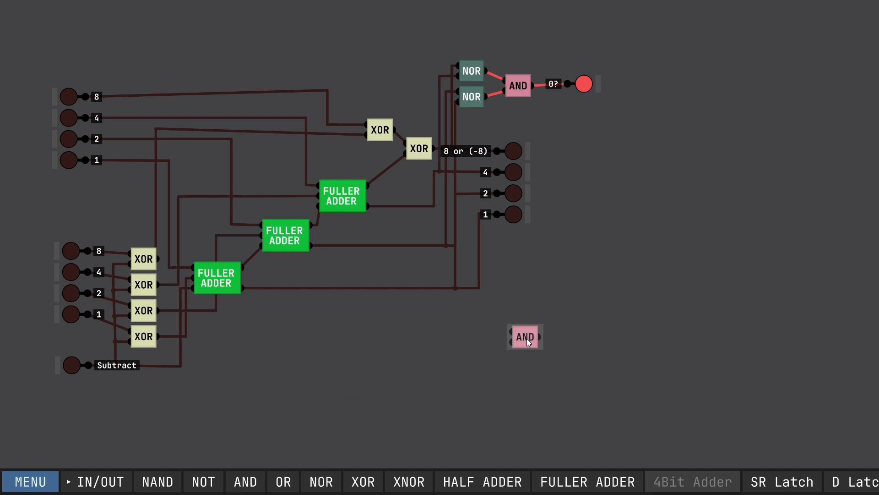
pyautogui.moveTo(525, 336); pyautogui.dragTo(513, 358)
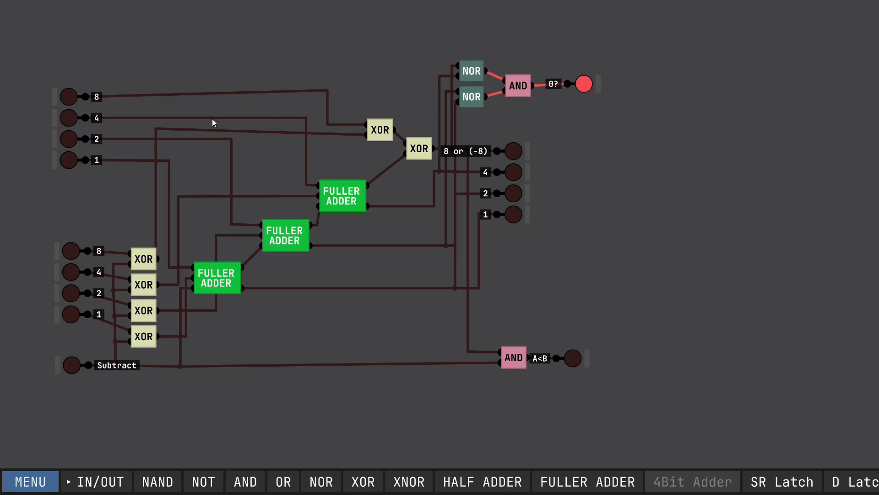
# Step: Relabel the input pins as 8A, 4A, 2A, 1A and 8B, 4B, 2B, 1B
pyautogui.rightClick(69, 96)
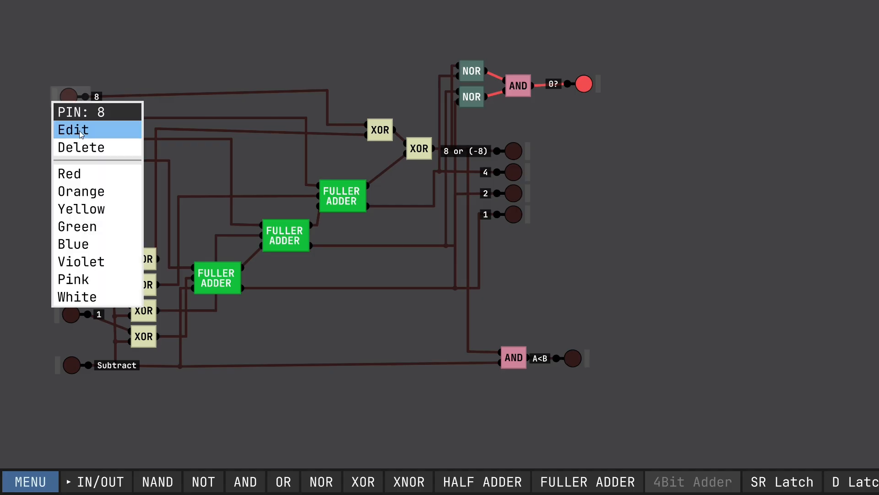
pyautogui.click(71, 129)
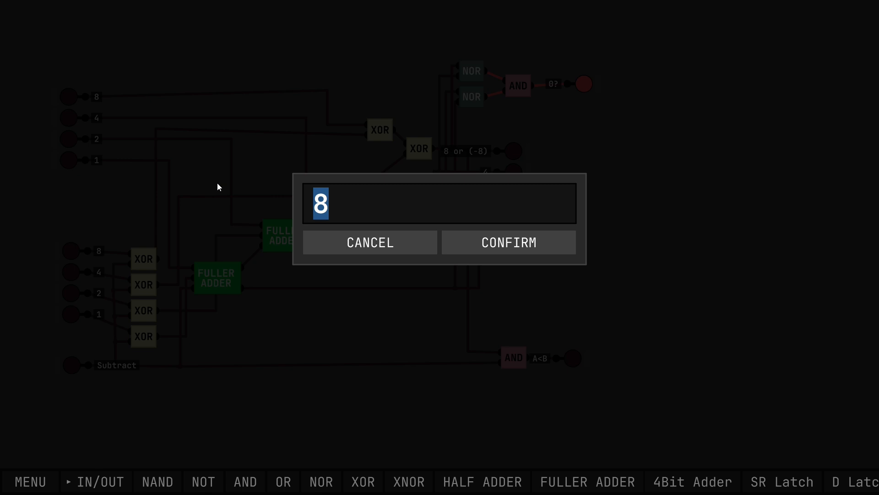
pyautogui.write('*A')
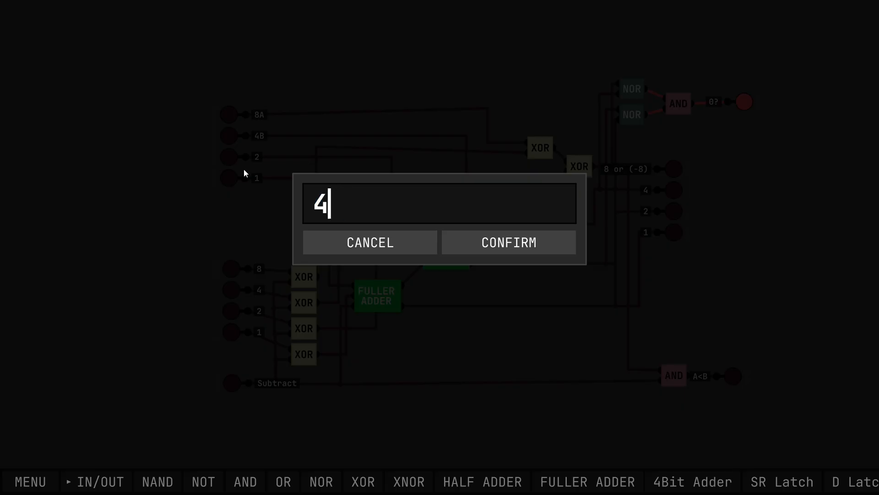
pyautogui.click(507, 242)
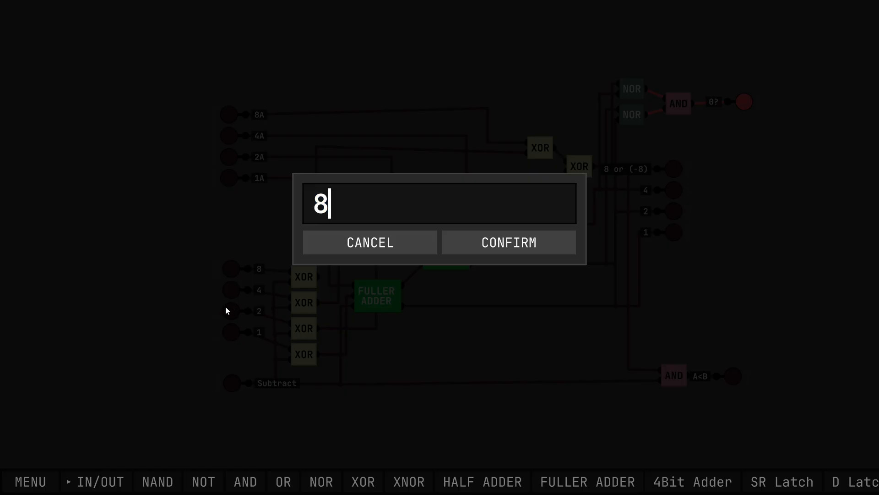
pyautogui.click(508, 242)
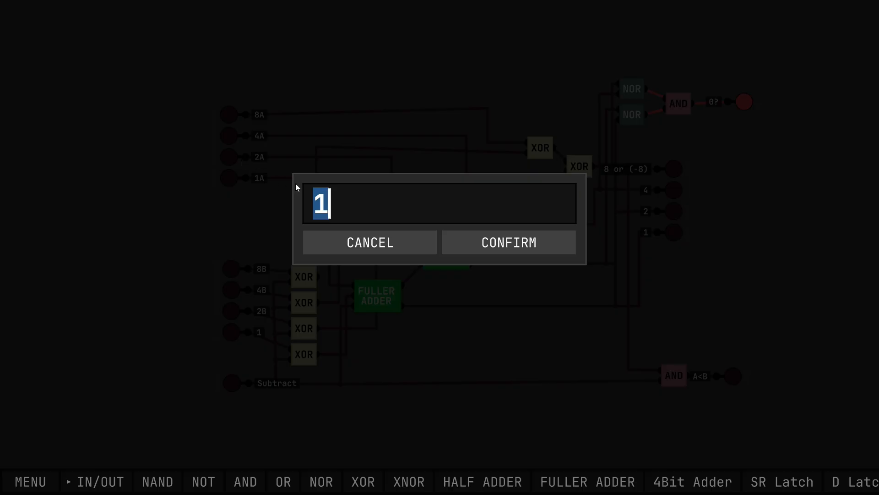
pyautogui.click(507, 241)
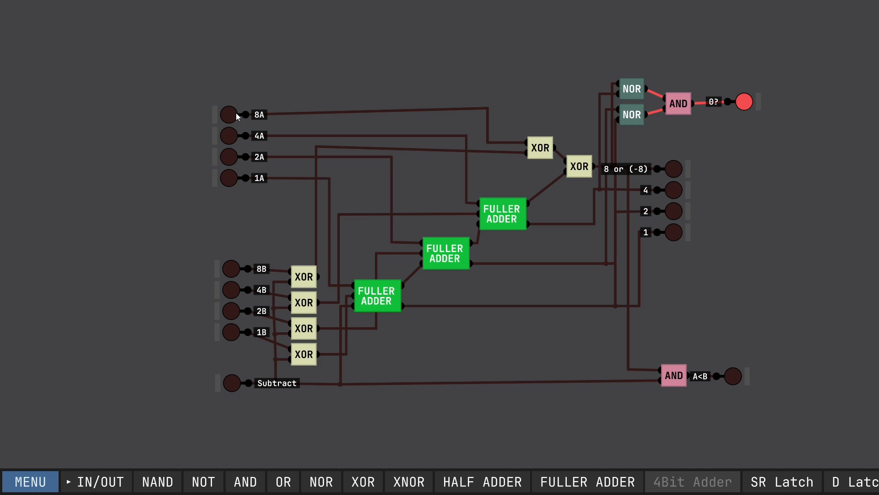
# Step: Toggle Subtract, an A input and a B input to check the adder's outputs
pyautogui.click(231, 383)
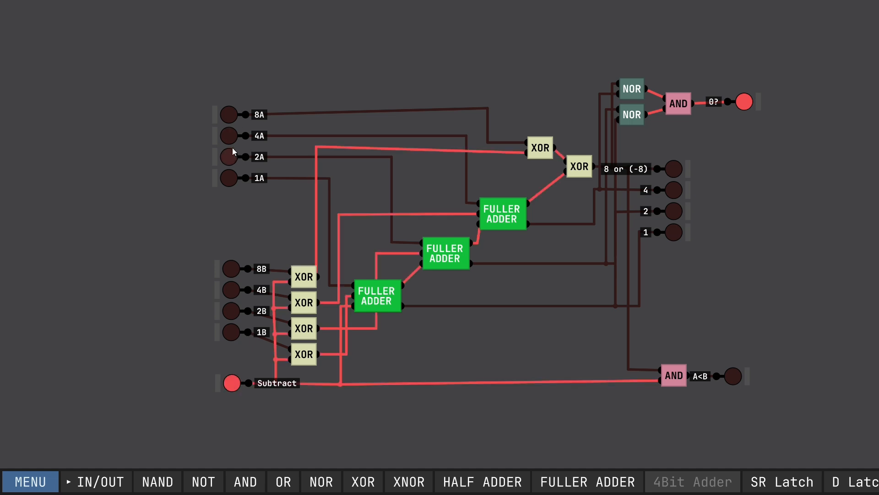
pyautogui.click(229, 289)
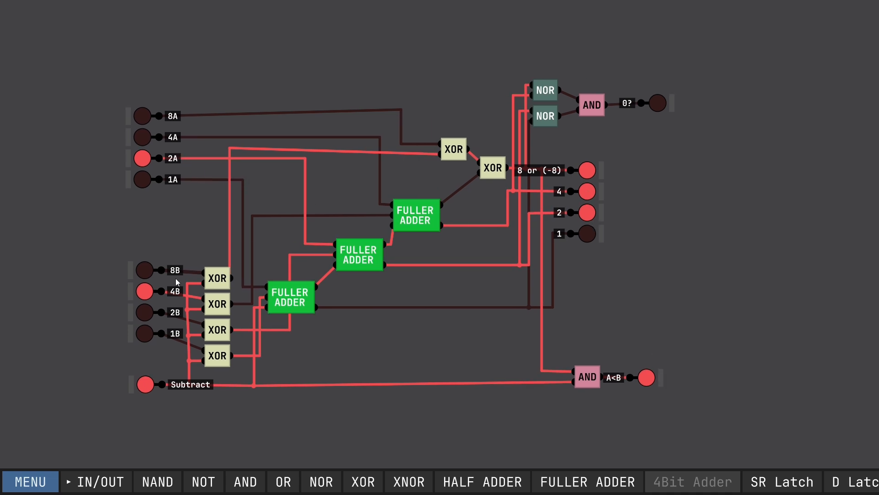
pyautogui.click(143, 116)
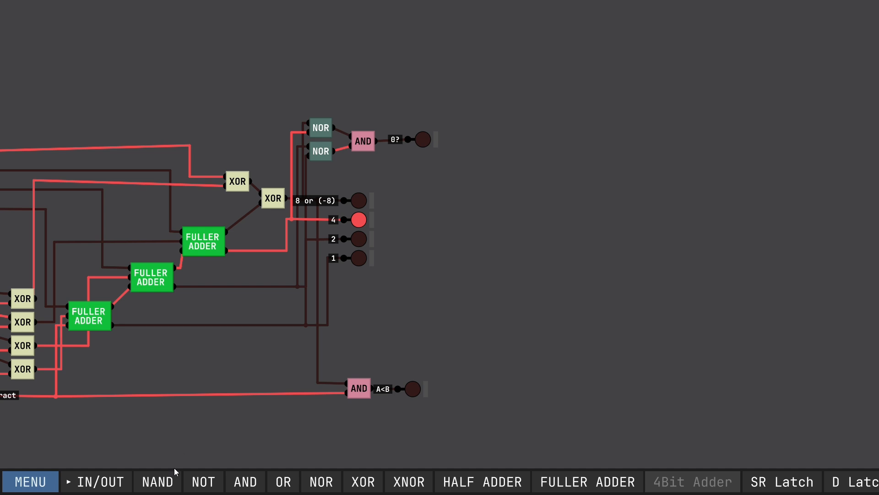
pyautogui.moveTo(171, 470)
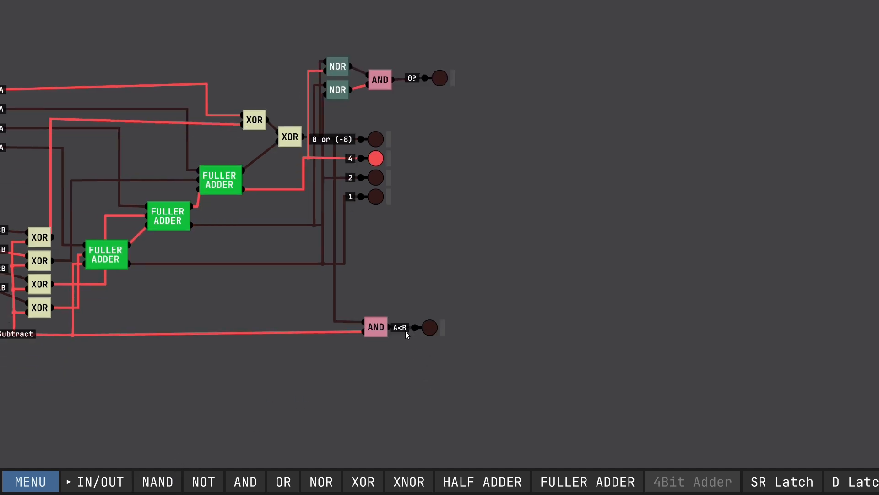
# Step: Add a new output pin below A<B and label it A>B
pyautogui.click(99, 481)
pyautogui.write('B')
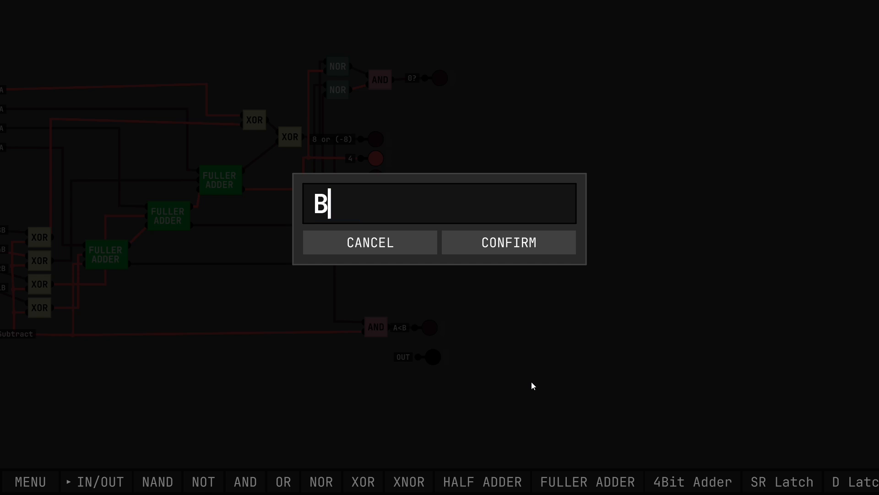
pyautogui.write('A')
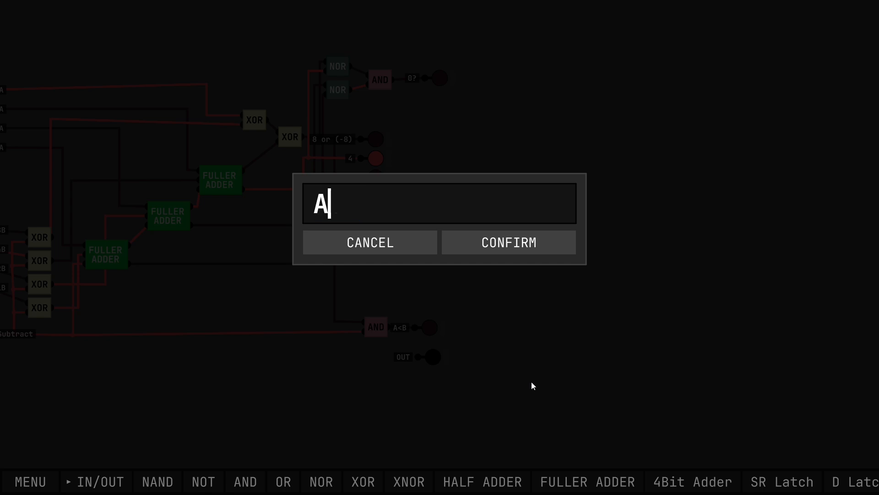
pyautogui.click(508, 241)
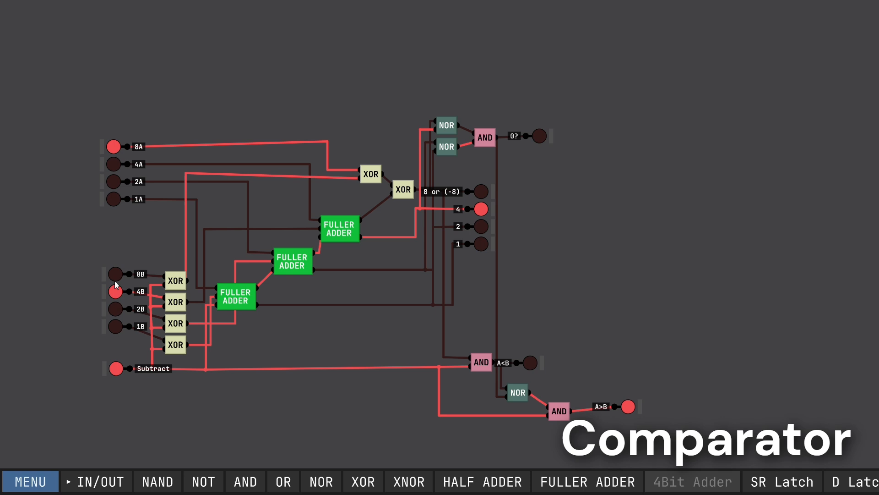
pyautogui.moveTo(121, 290)
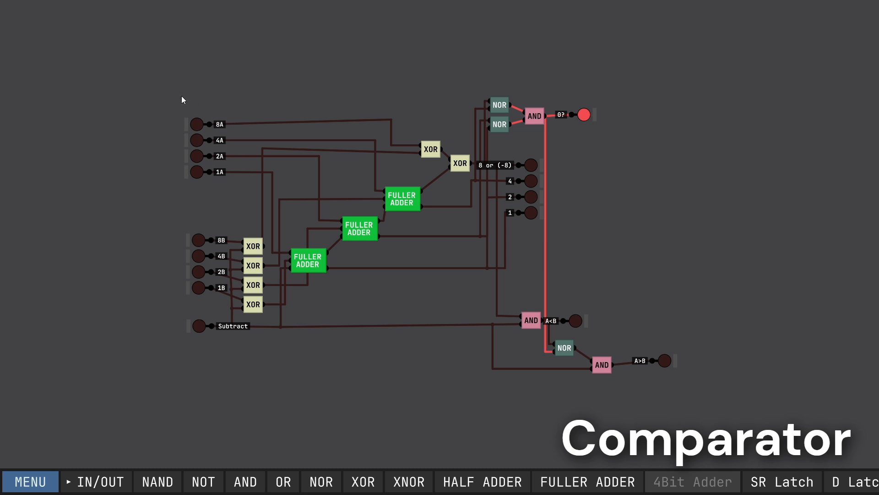
pyautogui.moveTo(311, 266)
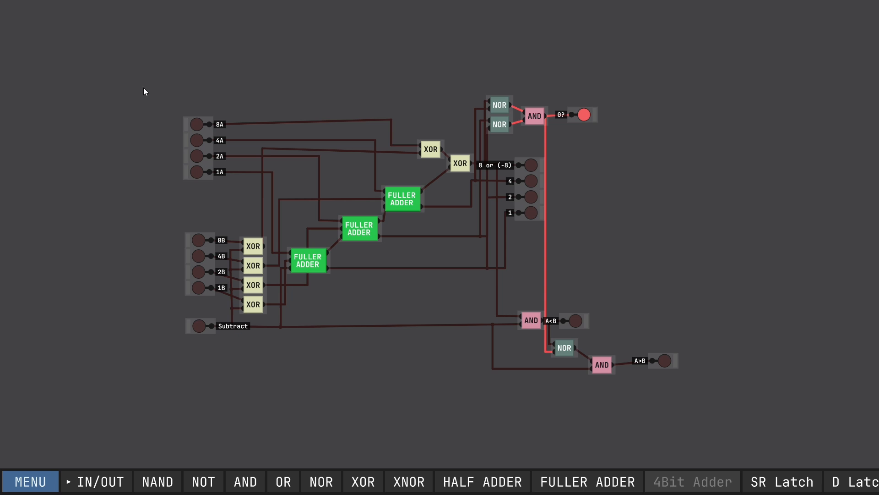
# Step: Wire the NOR and AND gates into the A>B output and switch all inputs off
pyautogui.moveTo(145, 90); pyautogui.dragTo(709, 387)
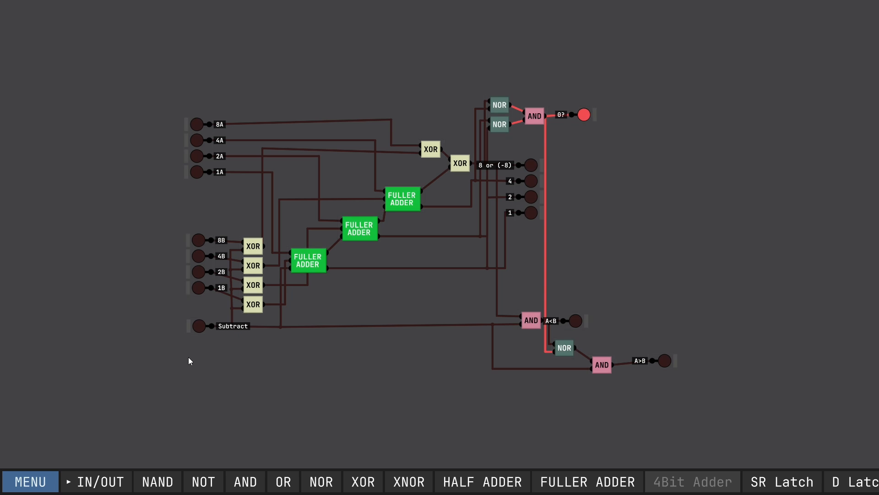
# Step: Save the circuit as a chip named ALU via MENU > SAVE CHIP
pyautogui.click(30, 481)
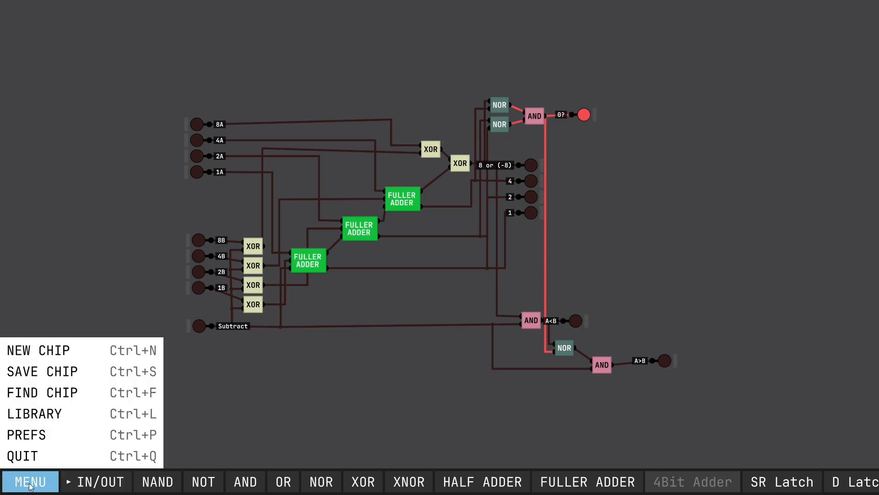
pyautogui.click(42, 371)
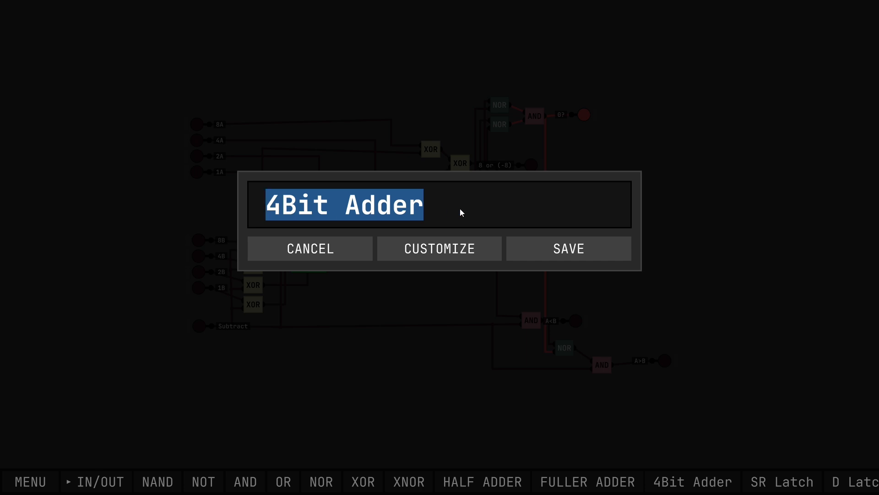
pyautogui.write('ALU')
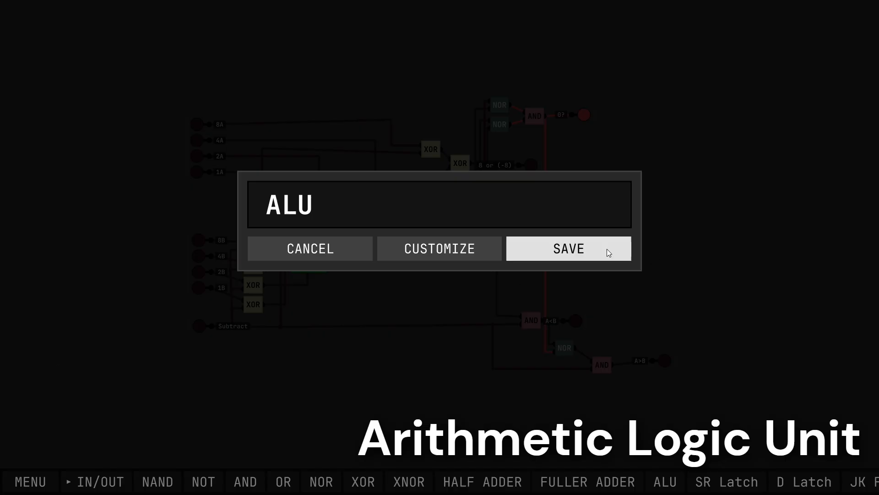
pyautogui.click(568, 249)
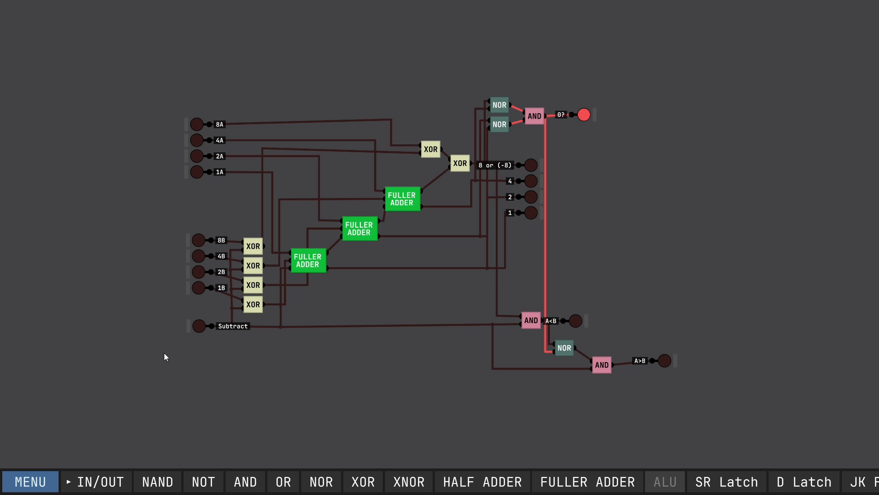
pyautogui.moveTo(191, 355)
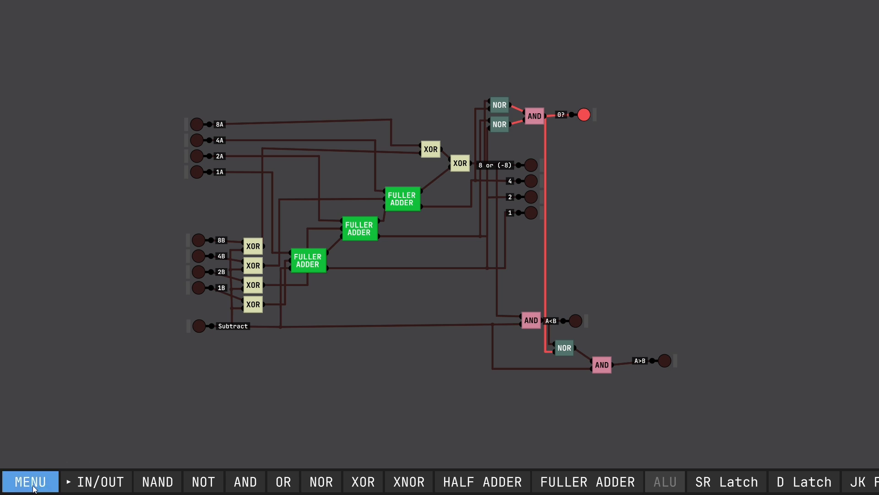
# Step: Start a new blank chip from the main menu
pyautogui.click(29, 481)
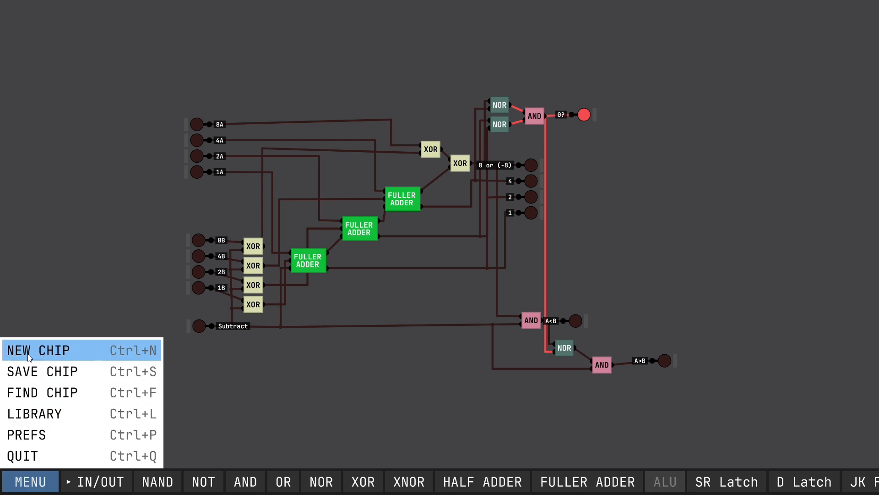
pyautogui.click(38, 349)
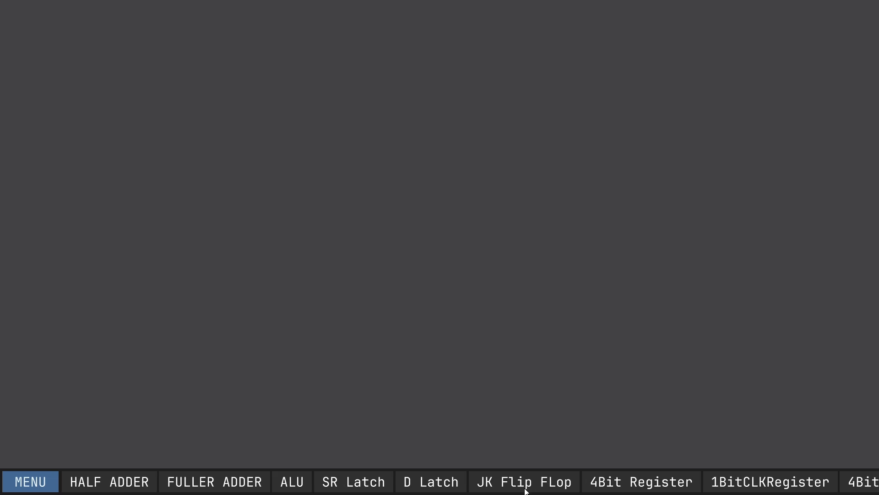
# Step: View inside the ALU chip, drill into a half adder, then go back up a level
pyautogui.click(291, 480)
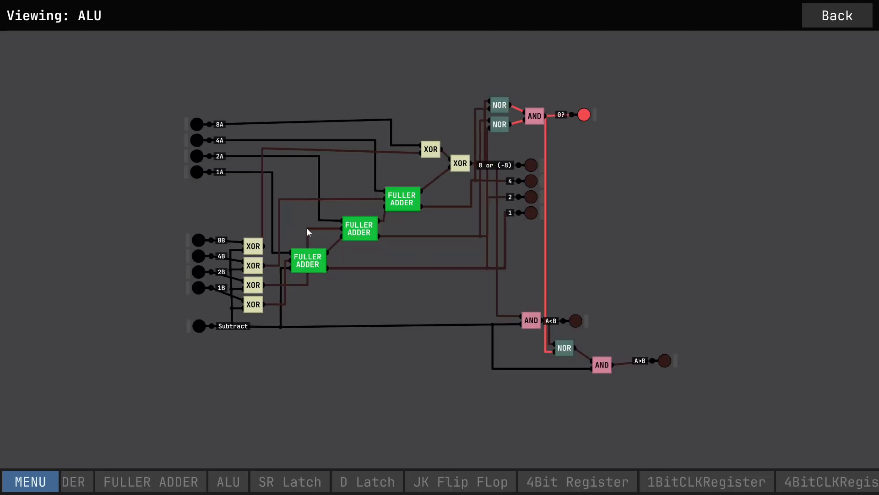
pyautogui.moveTo(379, 196)
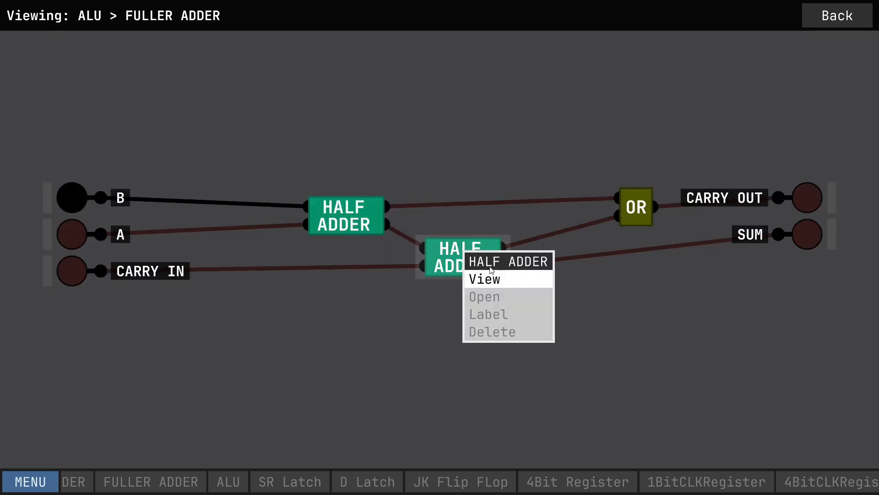
pyautogui.click(484, 278)
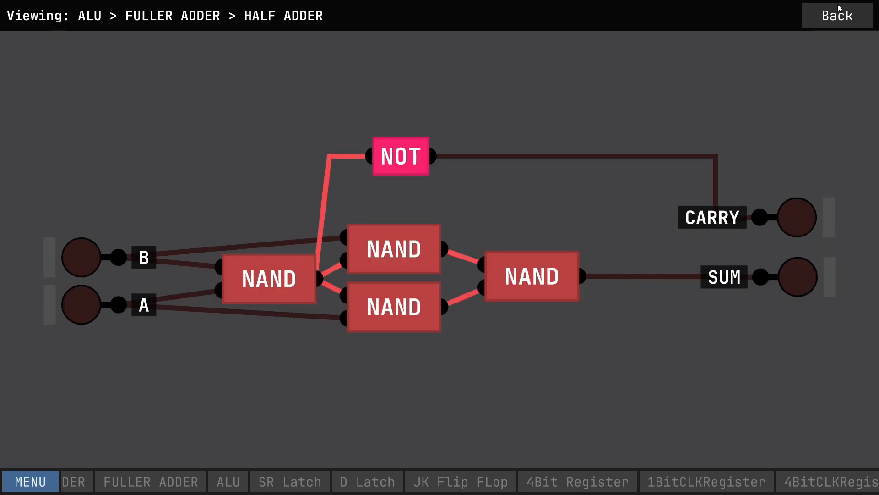
pyautogui.click(837, 16)
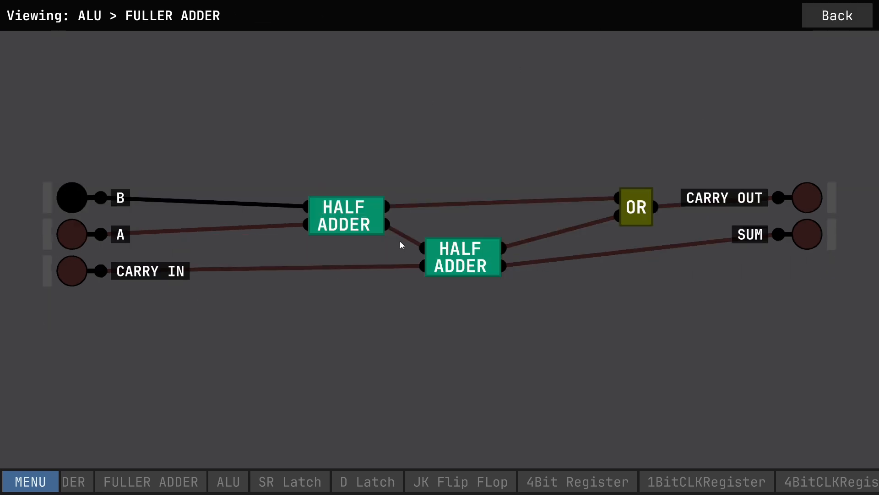
pyautogui.moveTo(651, 207)
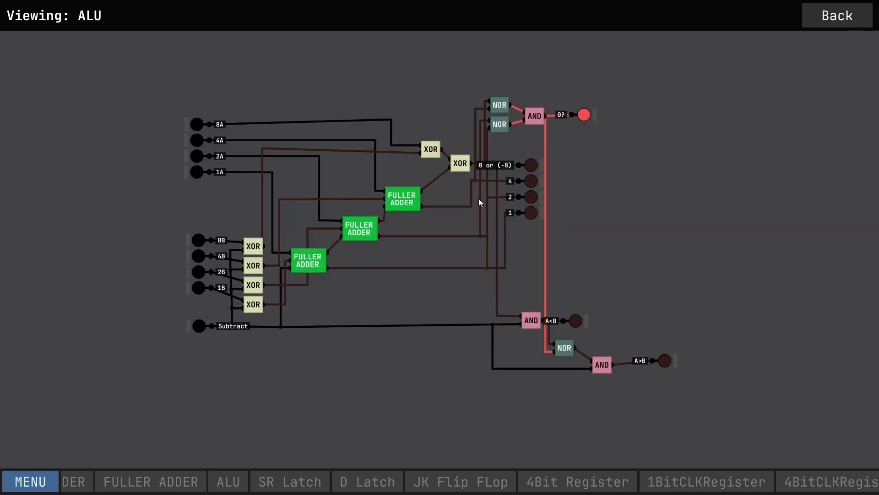
pyautogui.moveTo(412, 202)
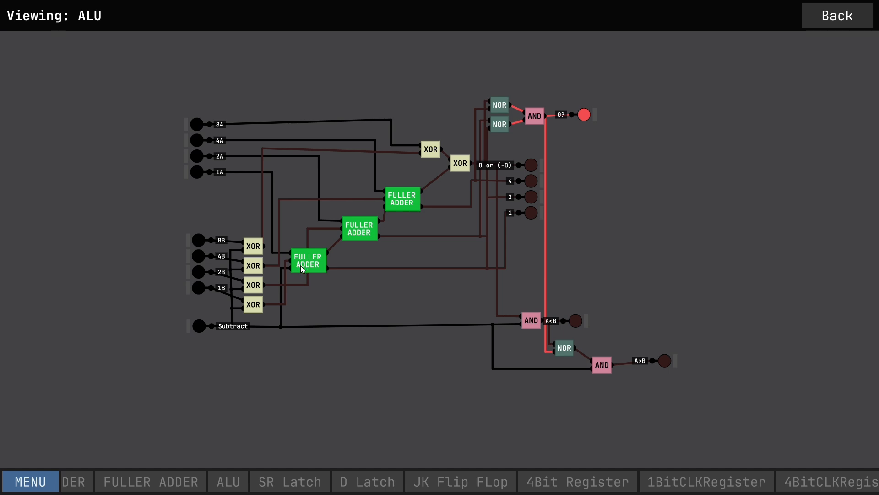
pyautogui.moveTo(426, 144)
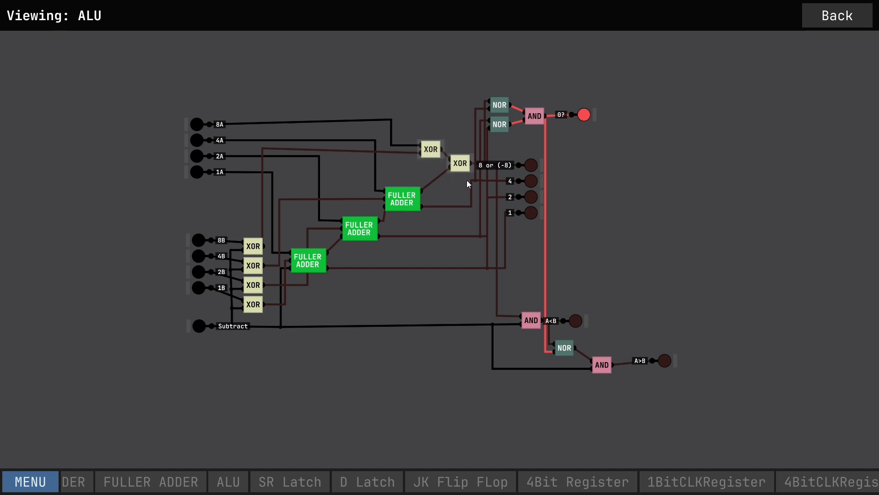
pyautogui.moveTo(458, 181)
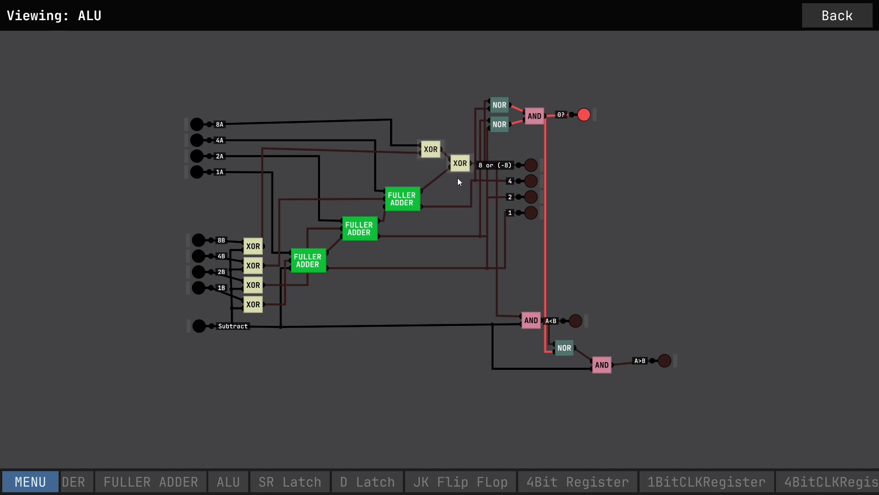
pyautogui.moveTo(244, 221)
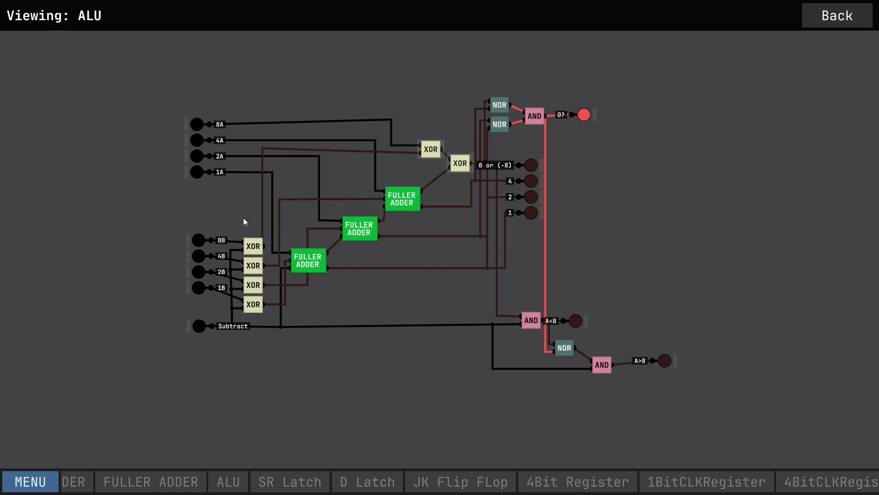
pyautogui.moveTo(250, 186)
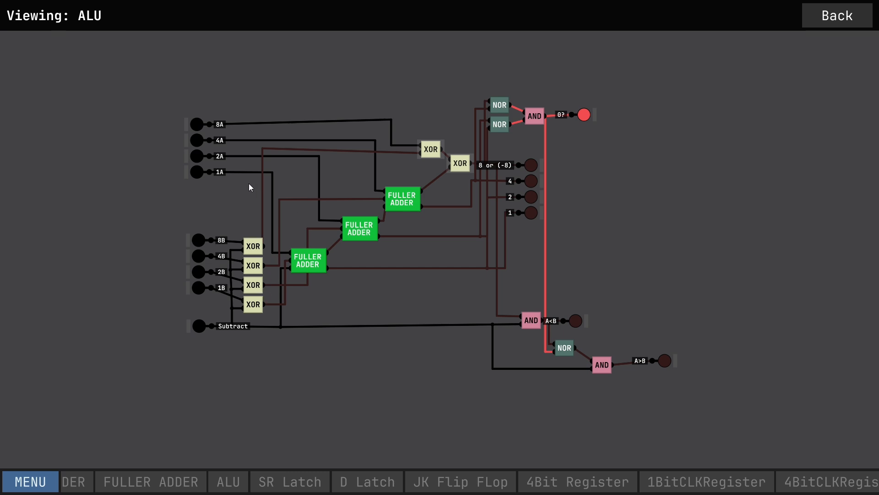
pyautogui.moveTo(243, 212)
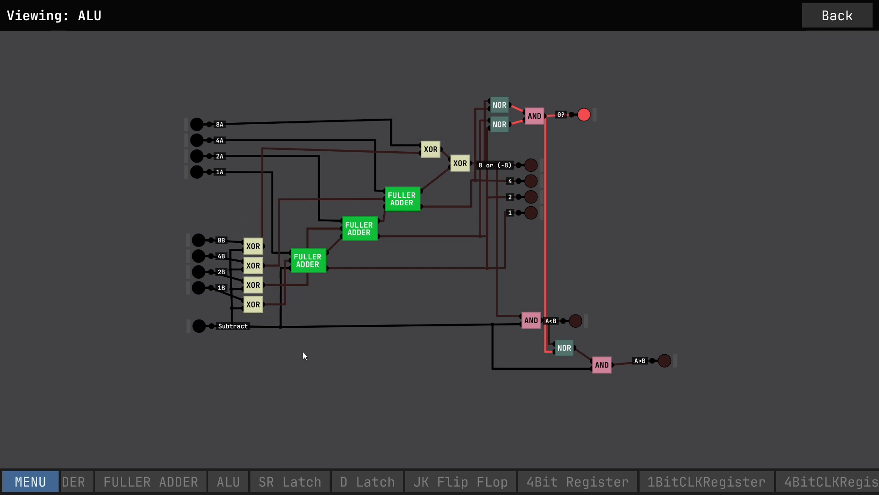
pyautogui.moveTo(241, 238)
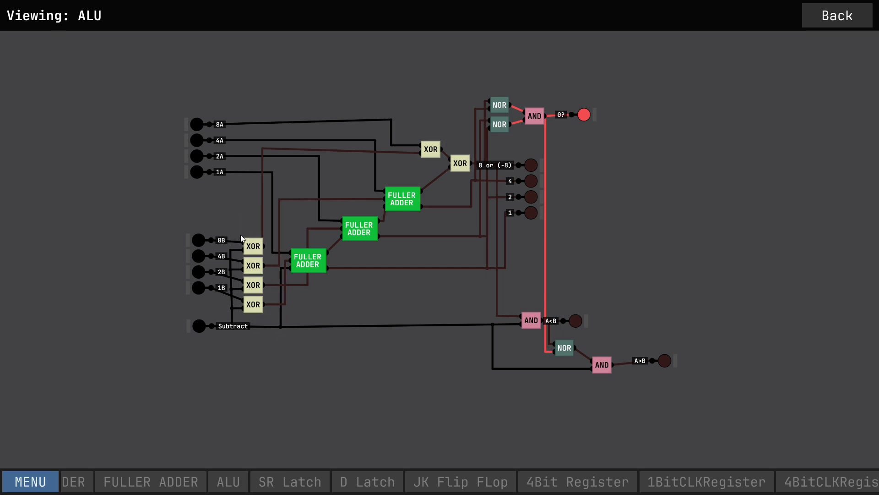
pyautogui.moveTo(496, 60)
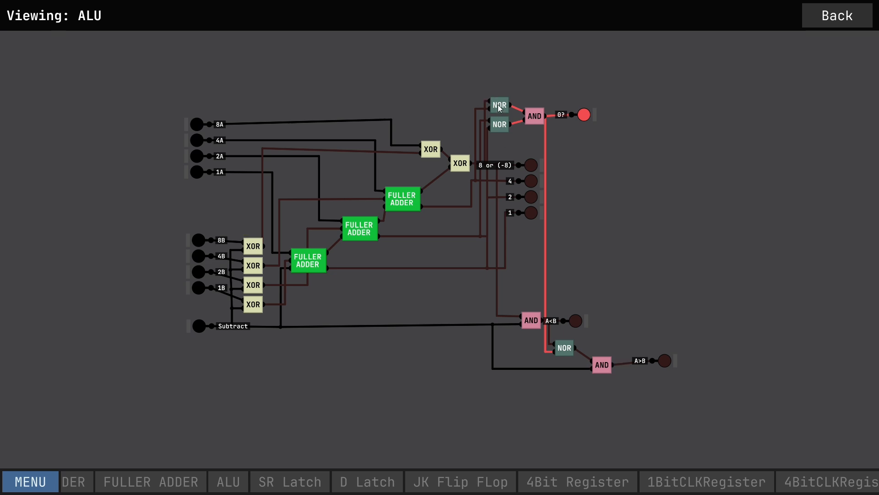
pyautogui.moveTo(503, 133)
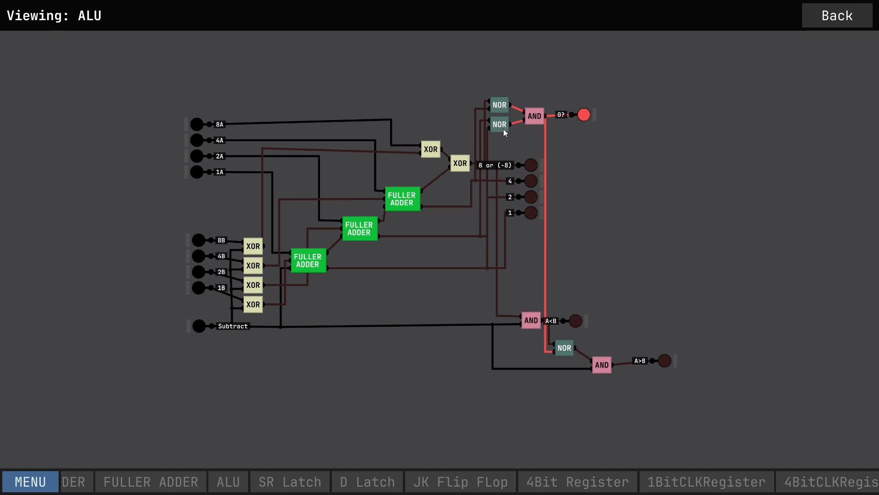
pyautogui.moveTo(565, 354)
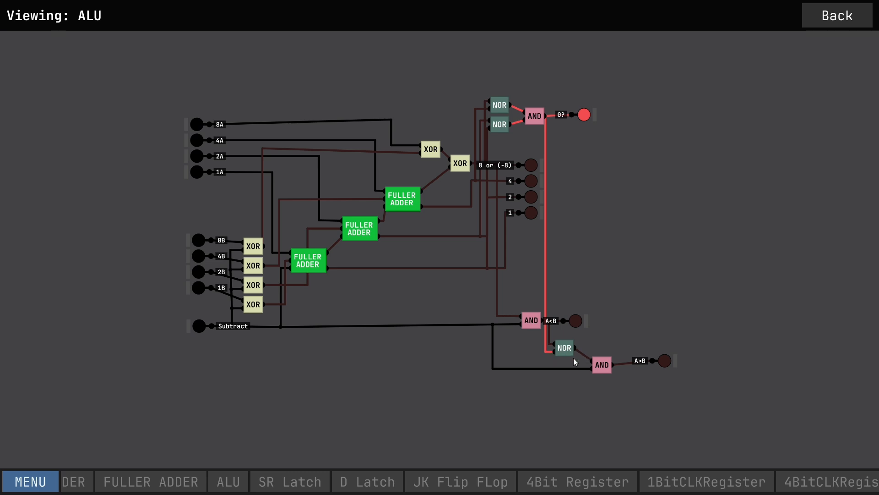
pyautogui.moveTo(536, 116)
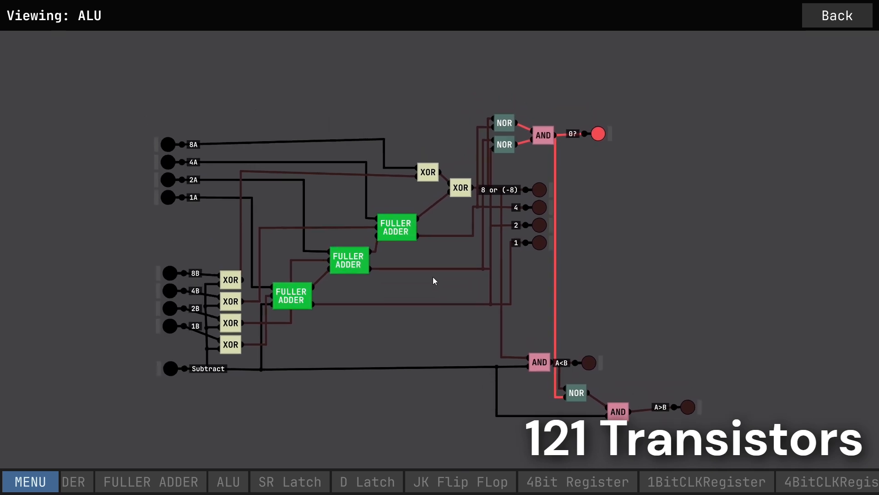
pyautogui.moveTo(359, 338)
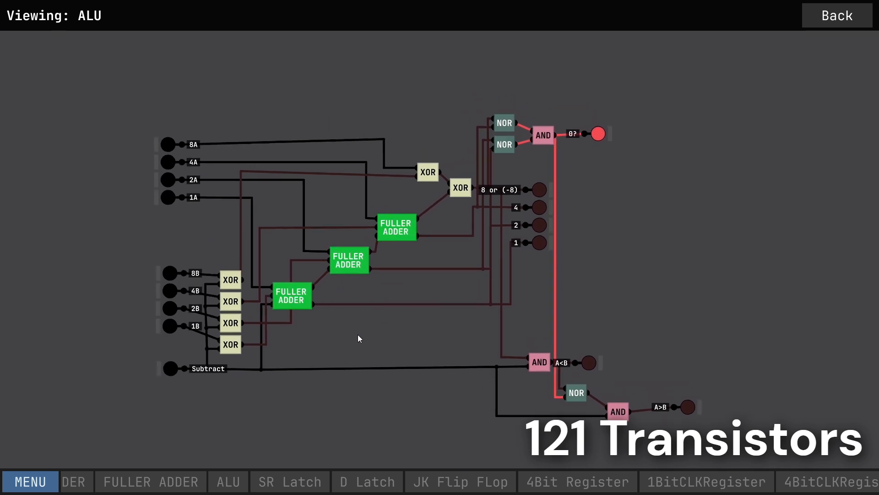
pyautogui.moveTo(379, 341)
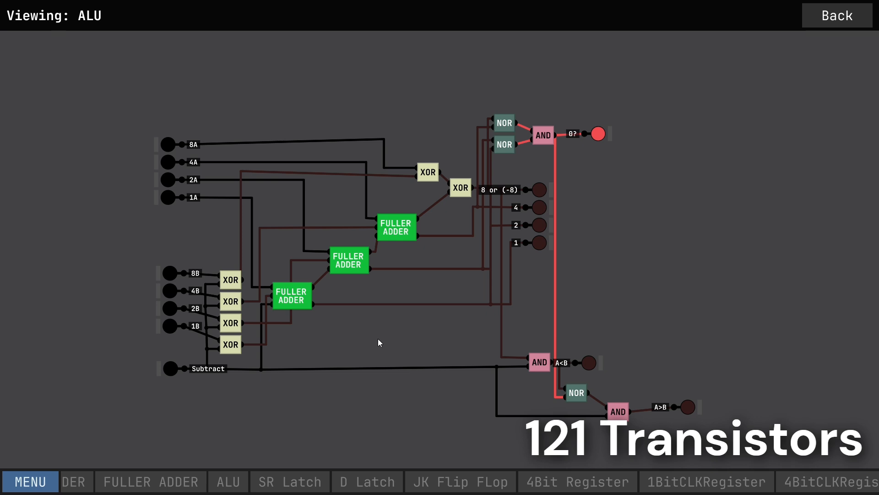
pyautogui.moveTo(348, 313)
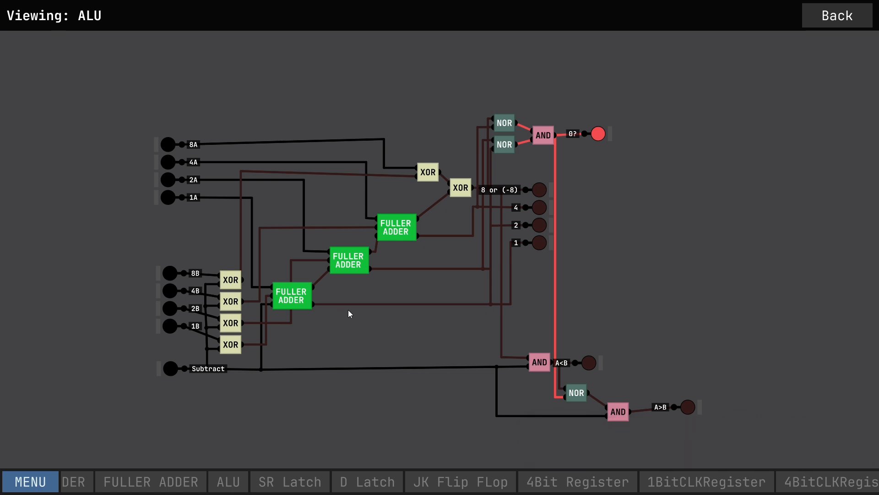
pyautogui.moveTo(338, 287)
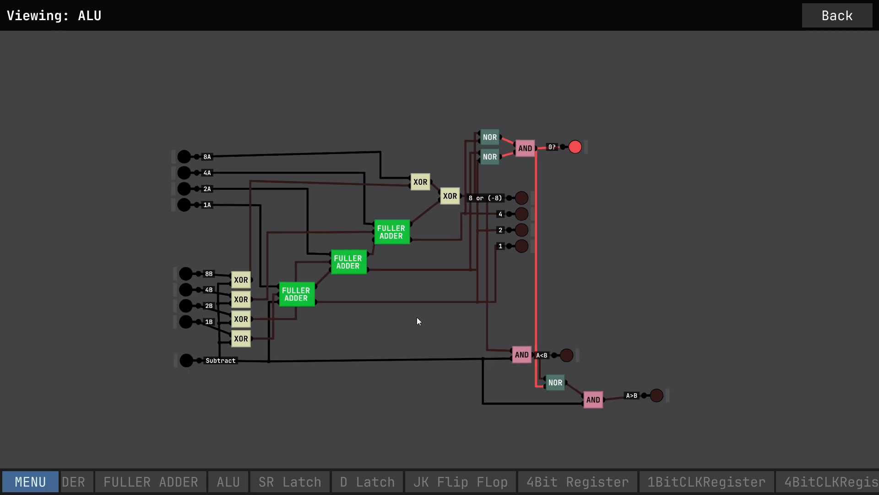
pyautogui.moveTo(386, 328)
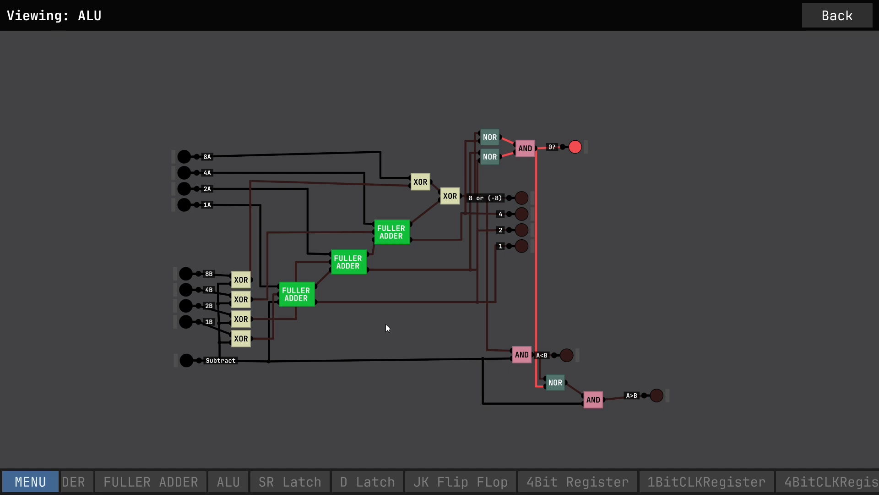
pyautogui.moveTo(148, 105)
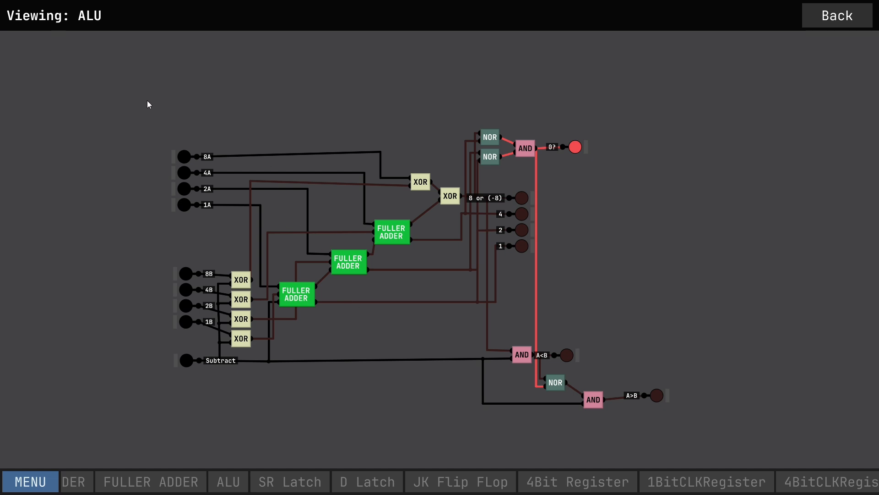
pyautogui.moveTo(150, 72)
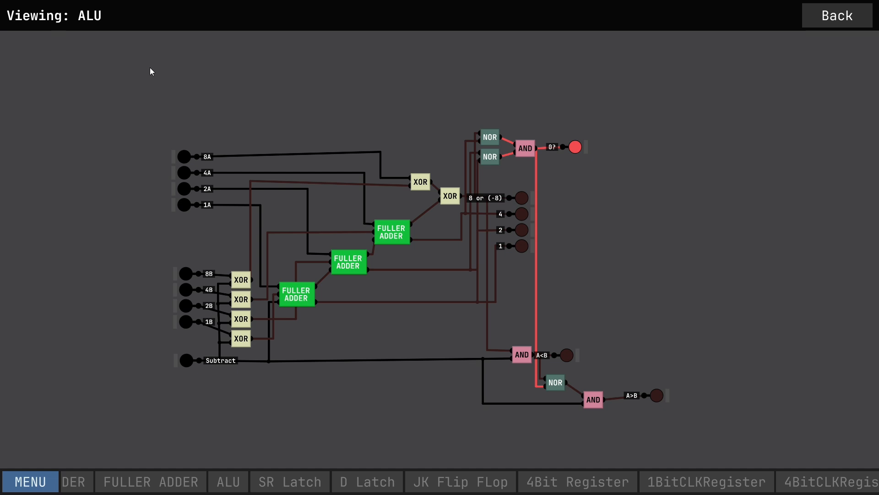
pyautogui.moveTo(837, 16)
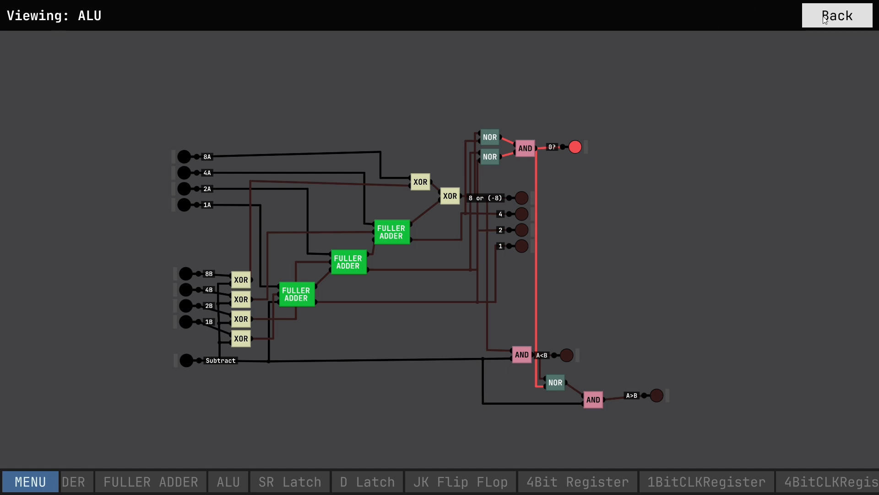
# Step: Leave the ALU internal view and delete the test ALU chip from the workspace
pyautogui.click(836, 15)
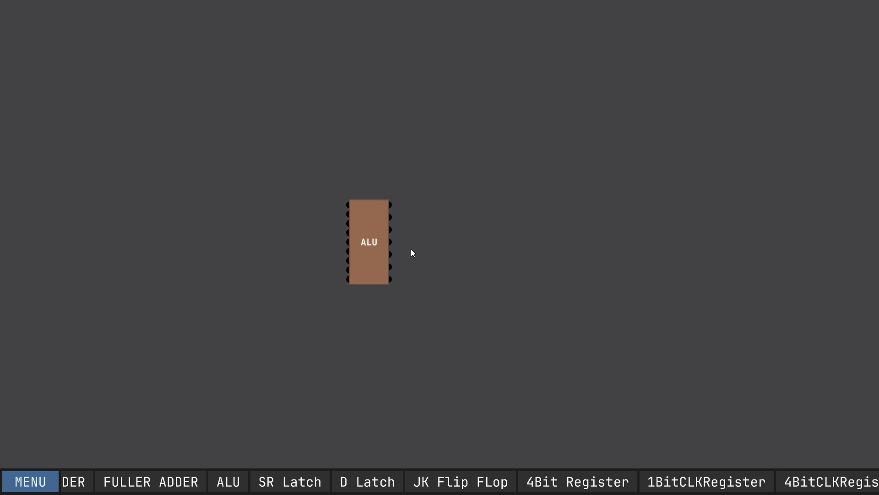
pyautogui.rightClick(369, 241)
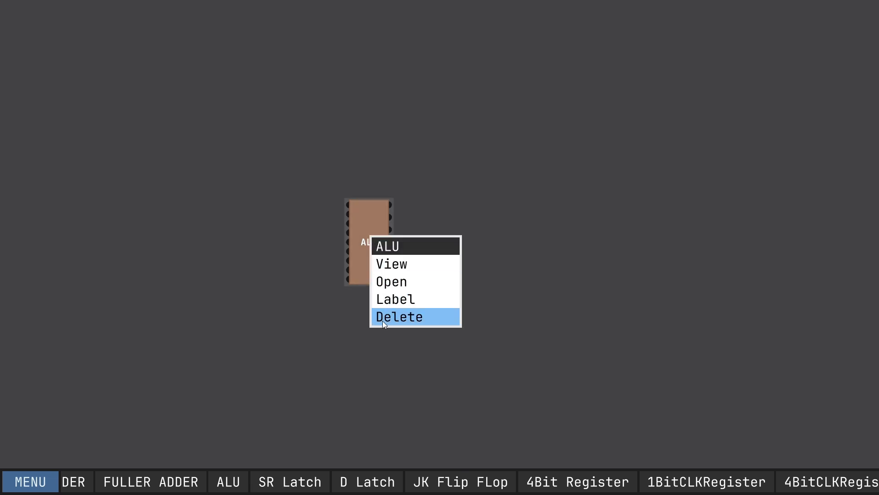
pyautogui.click(400, 316)
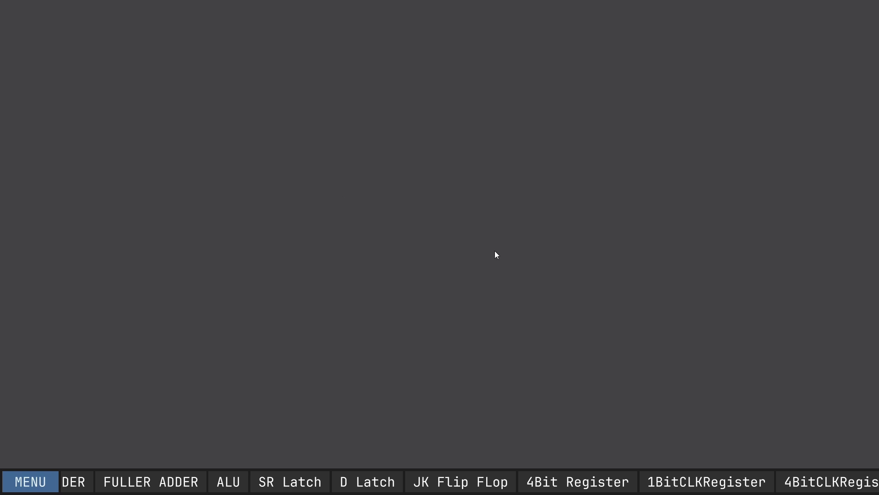
pyautogui.moveTo(336, 456)
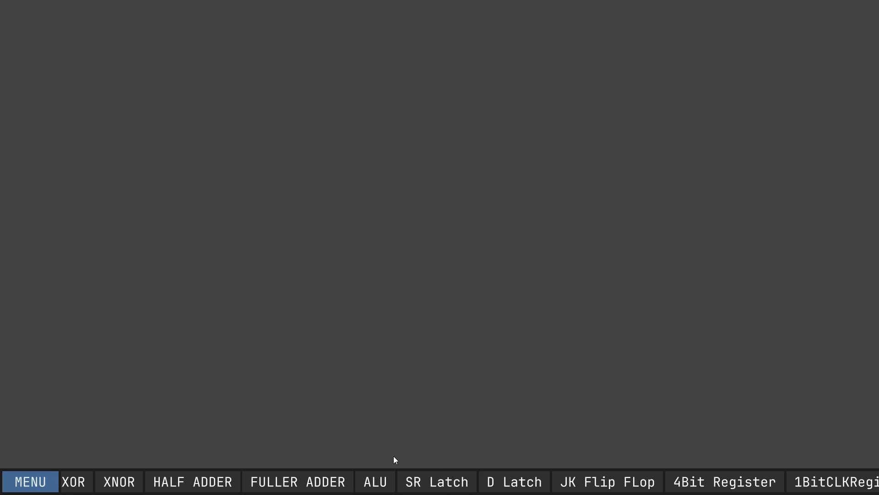
pyautogui.moveTo(374, 346)
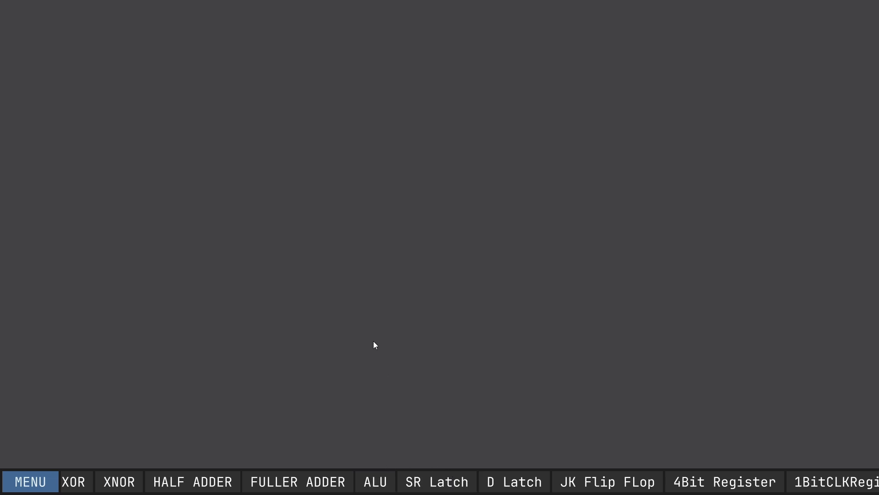
pyautogui.moveTo(214, 398)
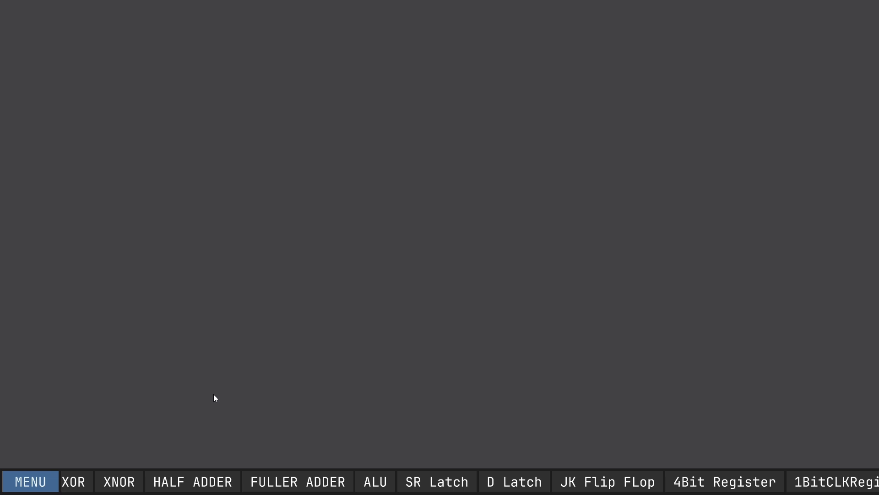
pyautogui.moveTo(849, 109)
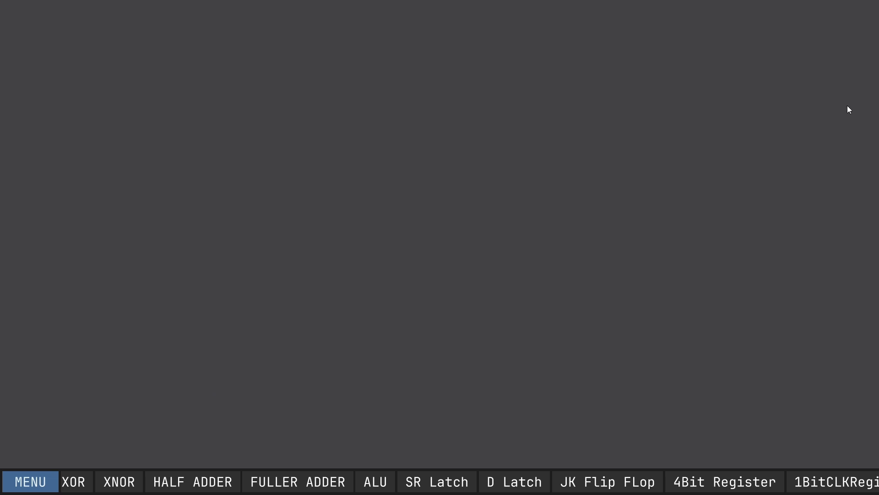